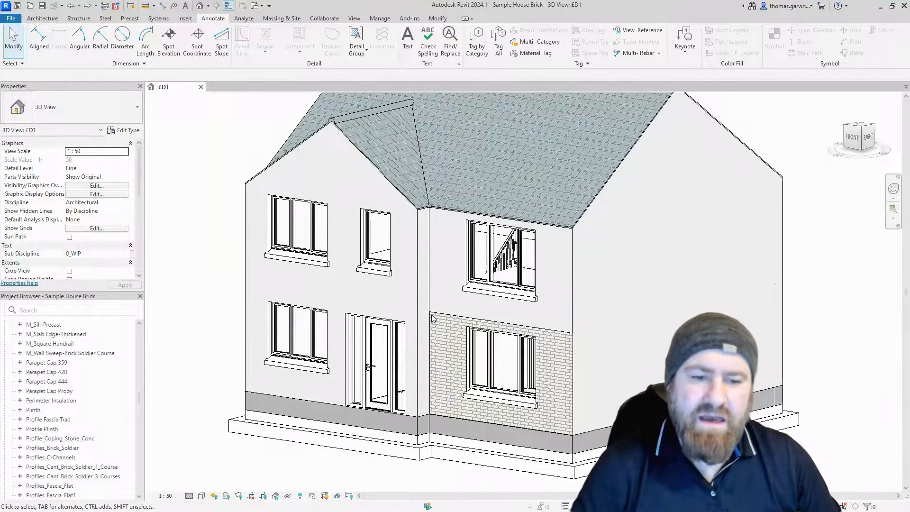
pyautogui.moveTo(567, 335)
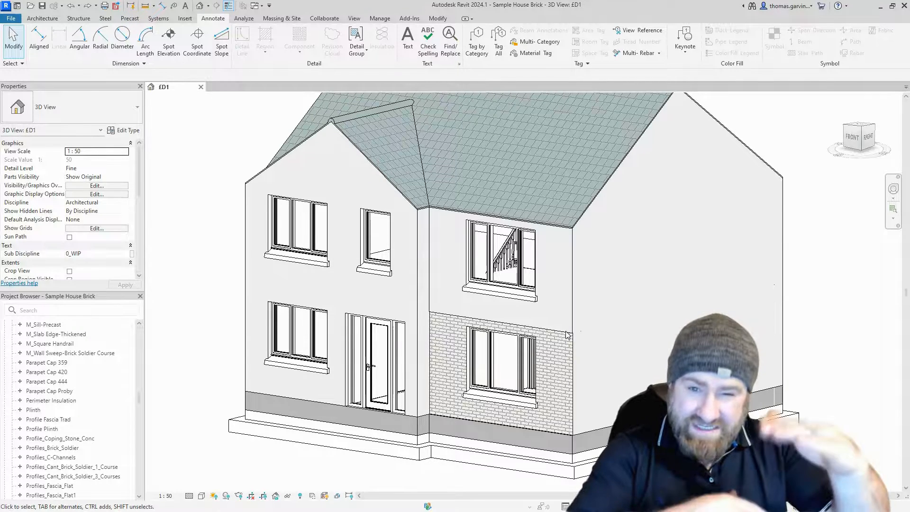
pyautogui.moveTo(572, 345)
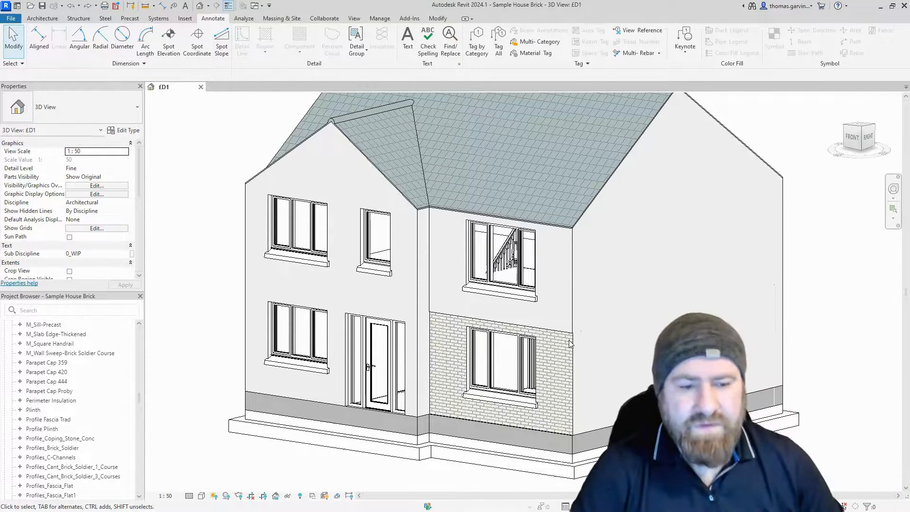
pyautogui.moveTo(449, 288)
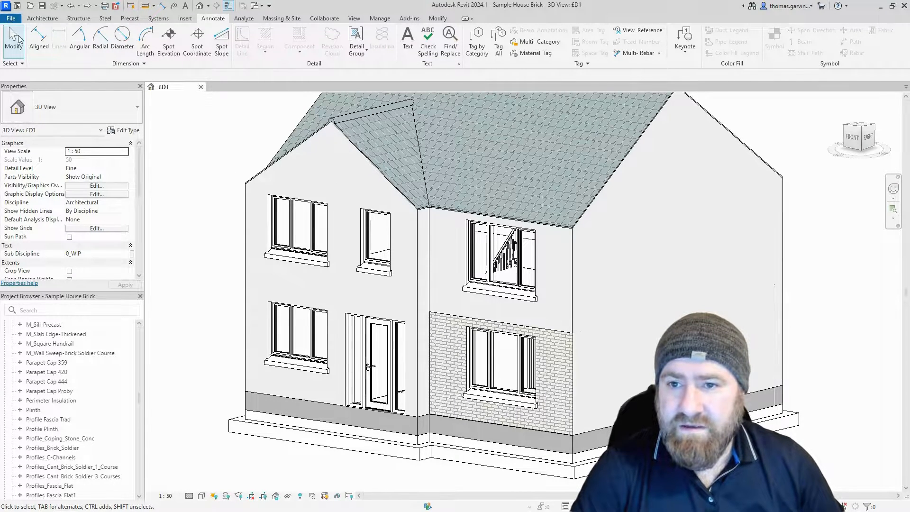
# Step: Create a new family from the Metric Profile-Hosted.rft template via File > New > Family
pyautogui.click(10, 18)
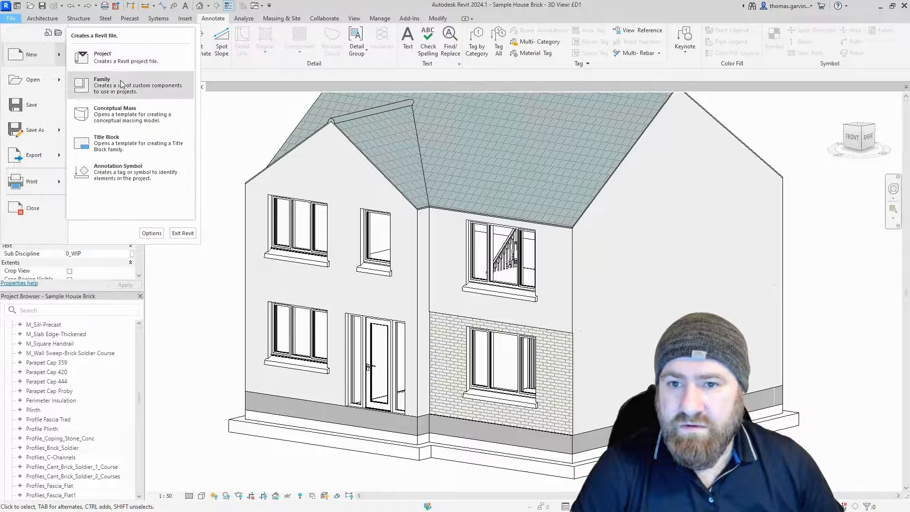
pyautogui.click(102, 85)
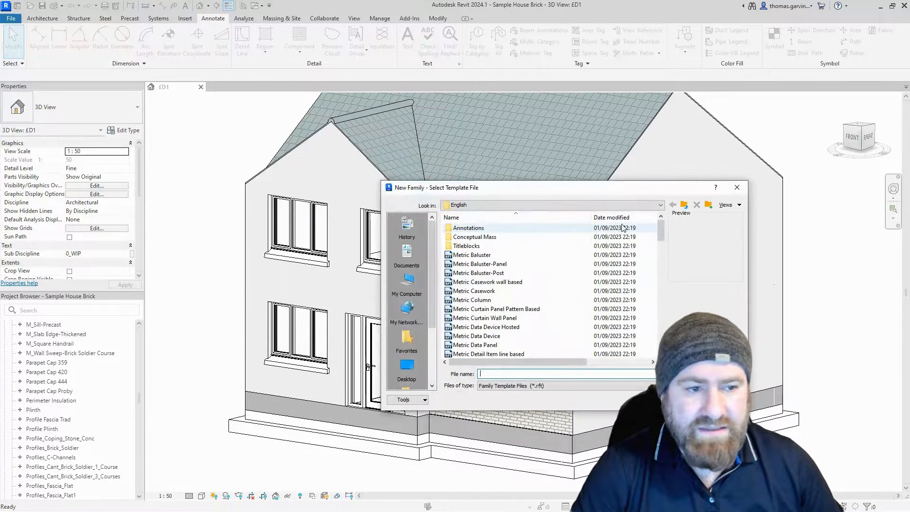
pyautogui.scroll(-3)
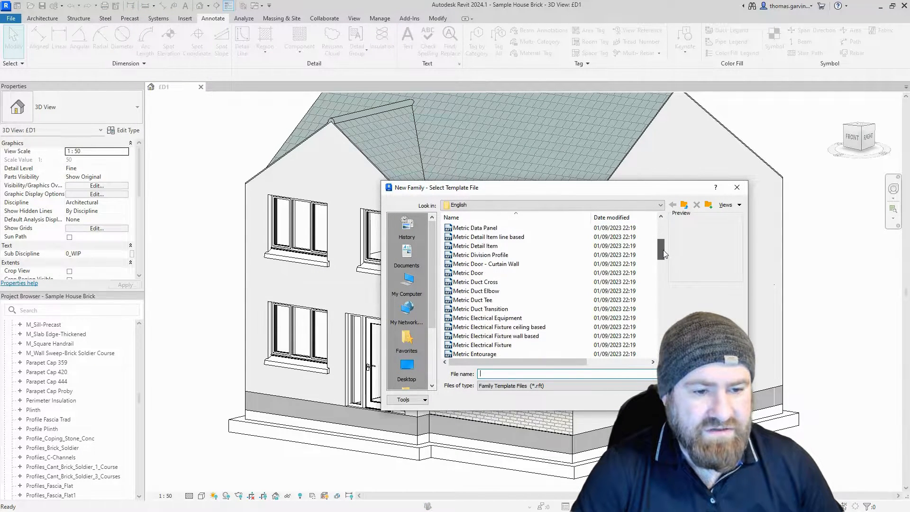
pyautogui.scroll(-3)
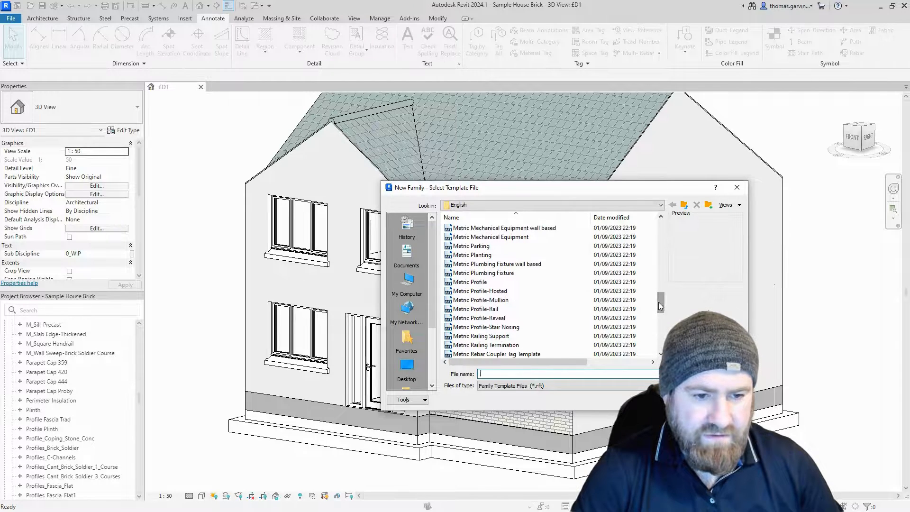
pyautogui.click(481, 291)
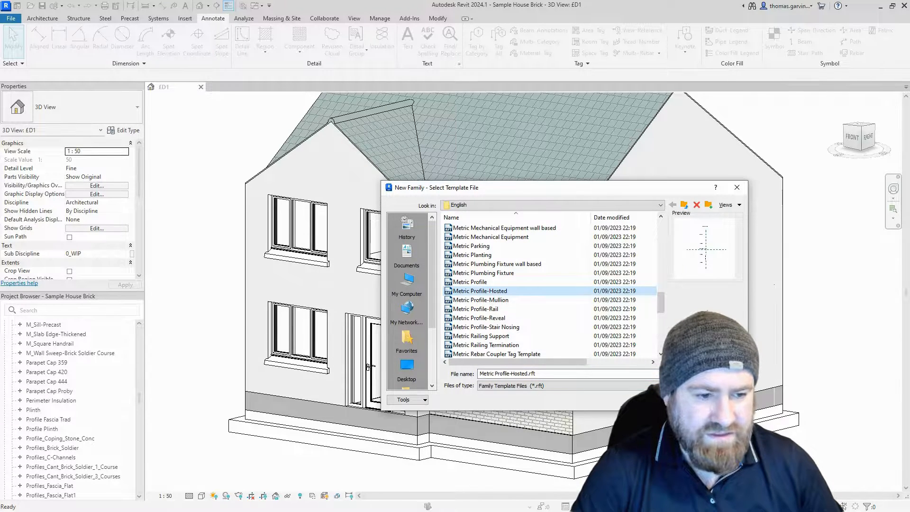
pyautogui.doubleClick(479, 291)
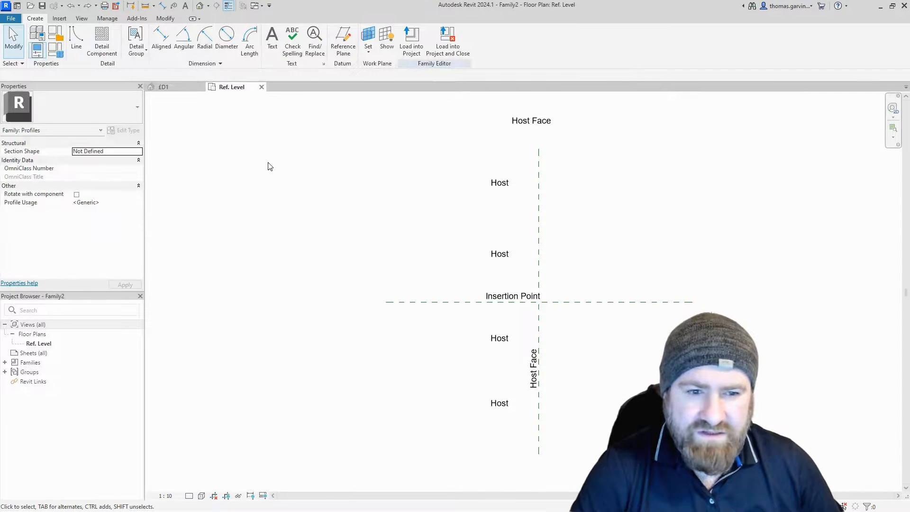
# Step: Sketch the chamfered corbel outline with Line, then save the family into the Brick Soldier folder
pyautogui.click(76, 41)
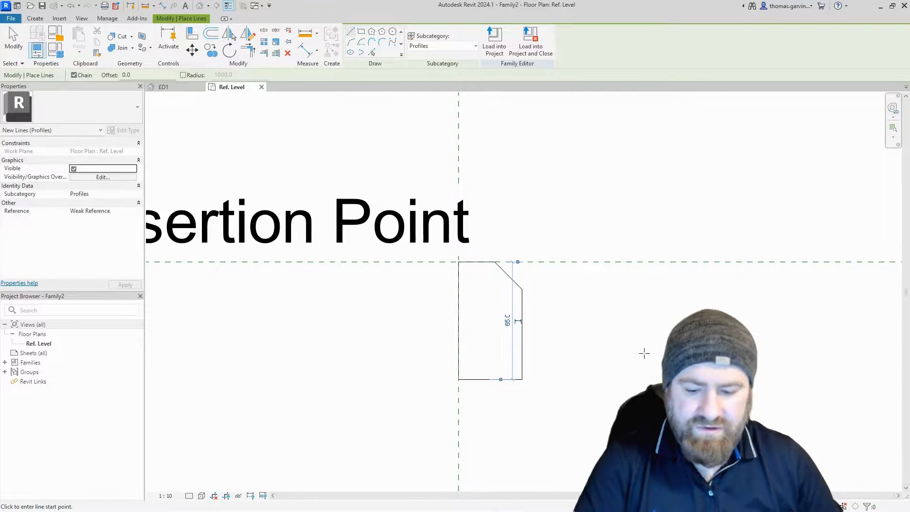
pyautogui.click(10, 18)
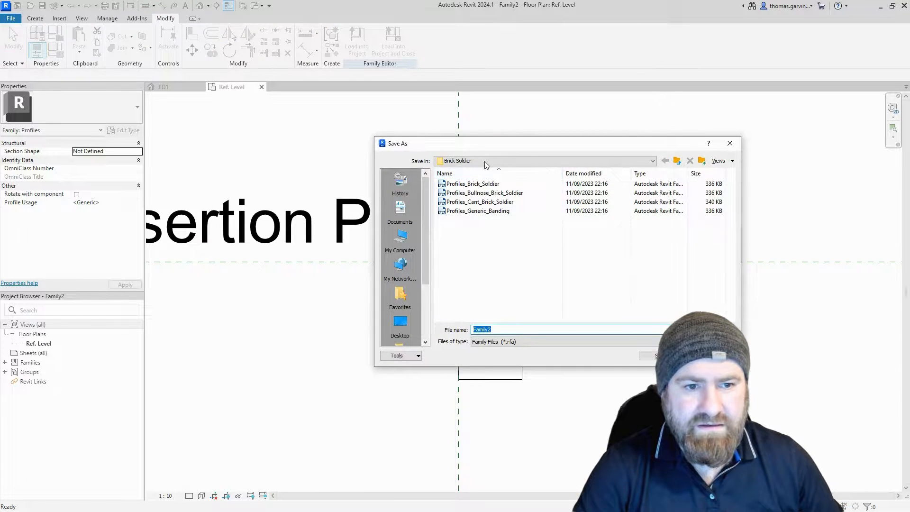
pyautogui.scroll(-3)
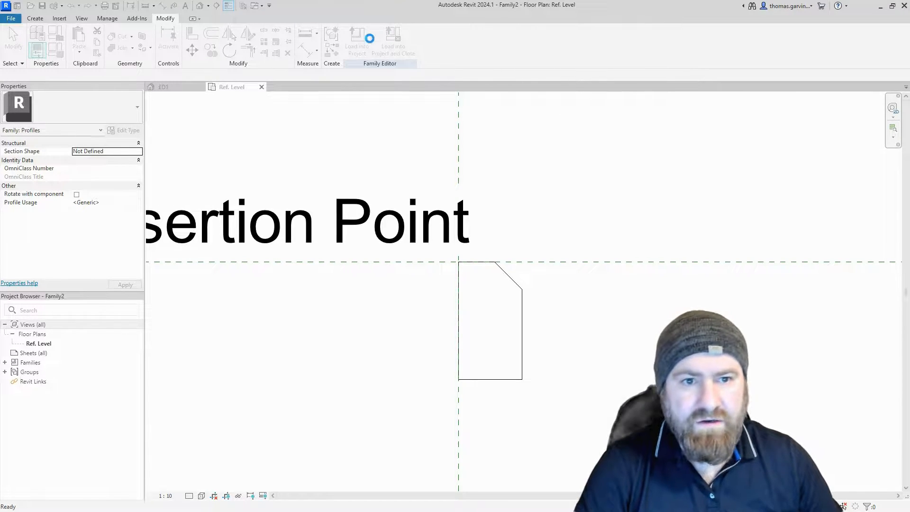
# Step: Select the brick wall and bring up its Type Properties, toggling the preview pane
pyautogui.click(392, 44)
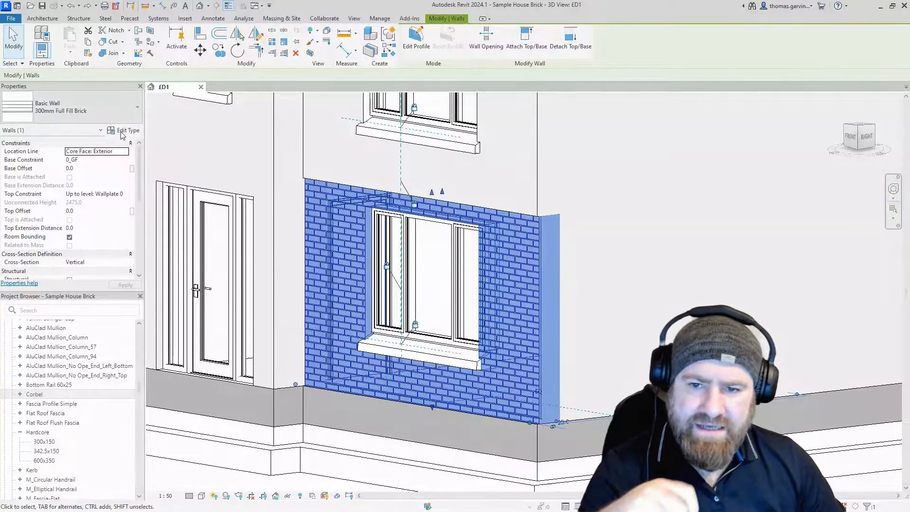
pyautogui.click(128, 130)
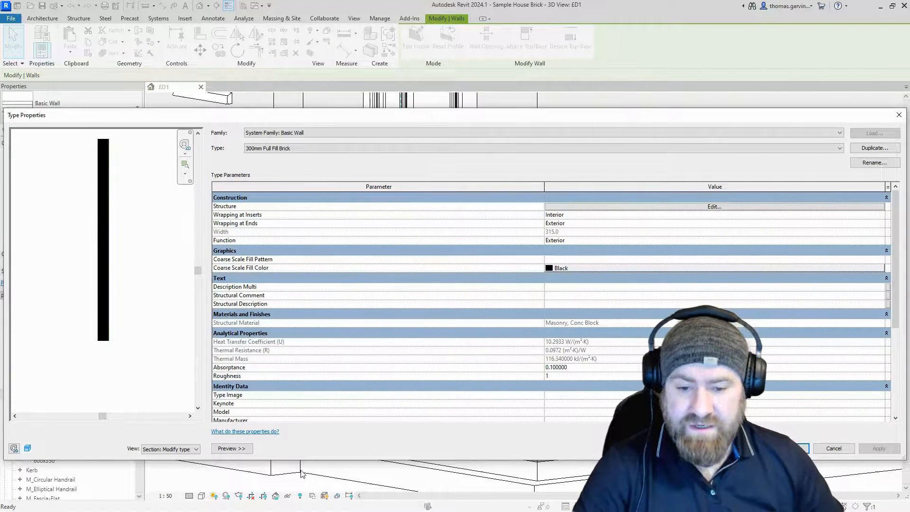
pyautogui.click(231, 449)
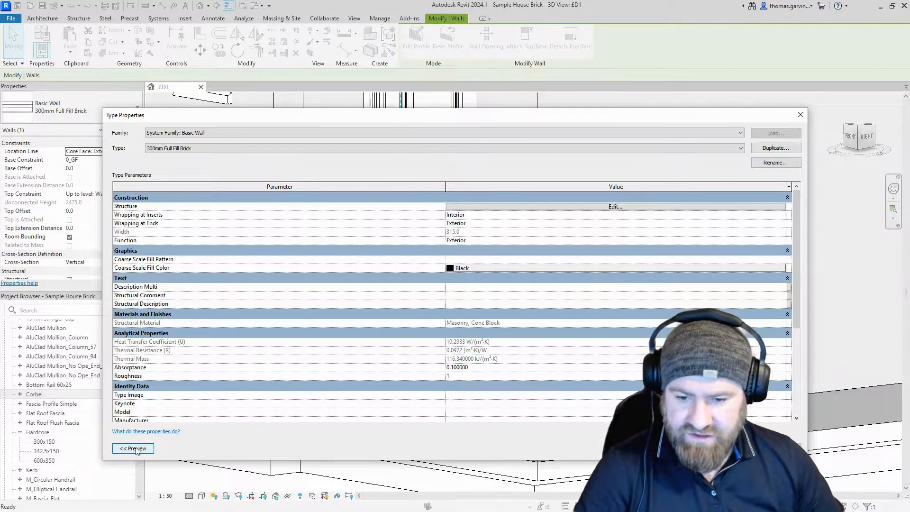
pyautogui.click(133, 448)
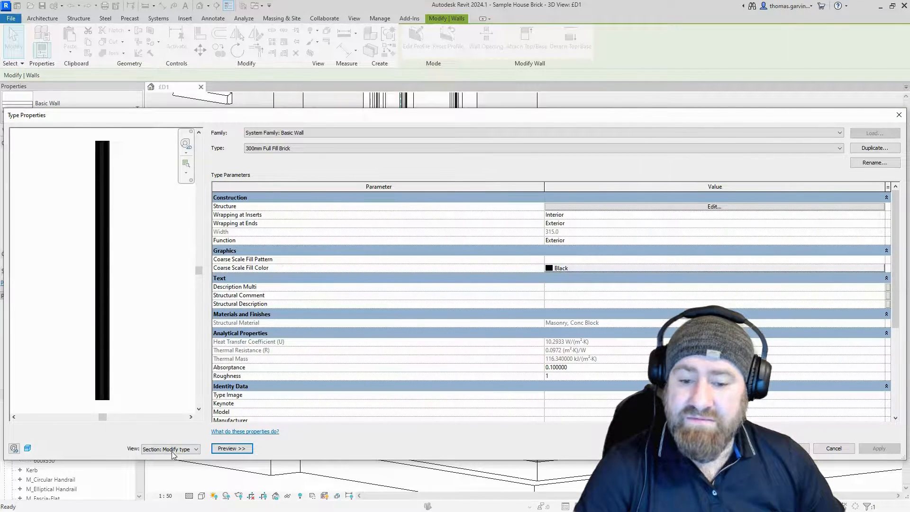
# Step: Cycle the preview between plan and section views, then edit the wall's layer Structure
pyautogui.click(170, 449)
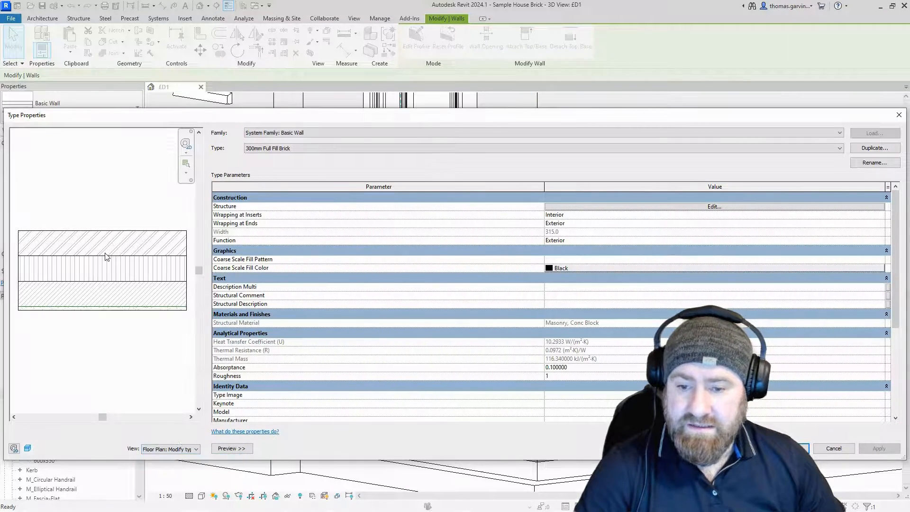
pyautogui.click(196, 449)
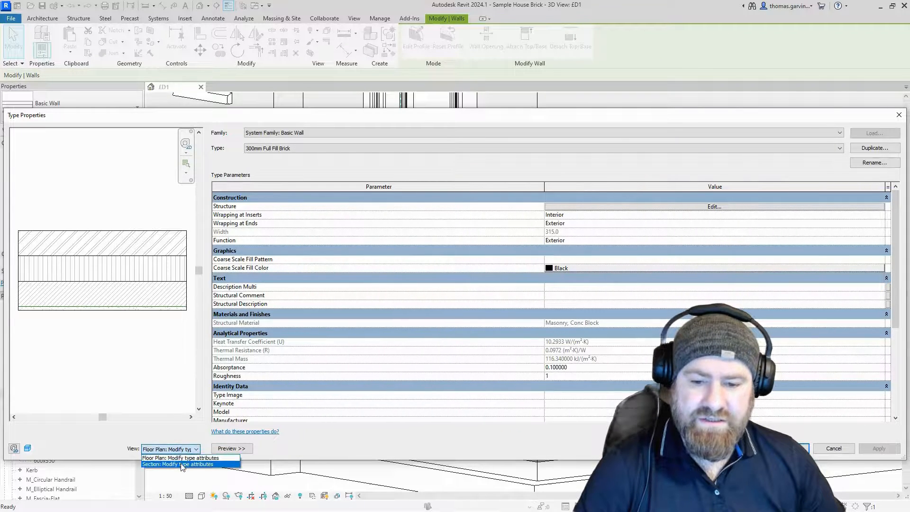
pyautogui.click(178, 464)
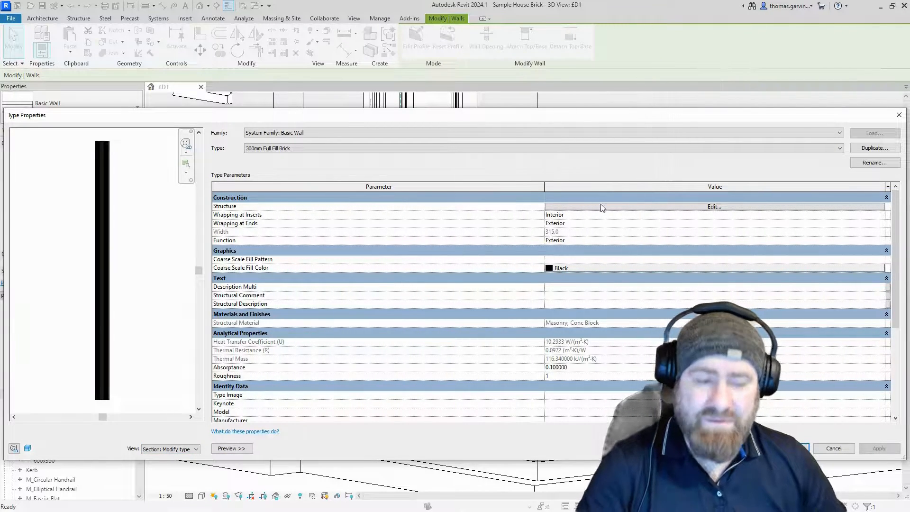
pyautogui.click(714, 207)
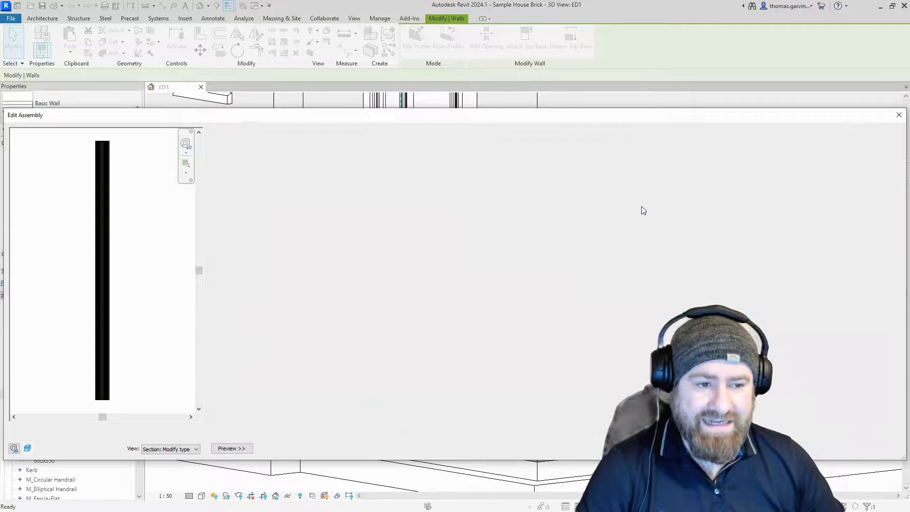
# Step: In Edit Assembly Sweeps, add a new sweep row using the Corbel profile
pyautogui.click(231, 448)
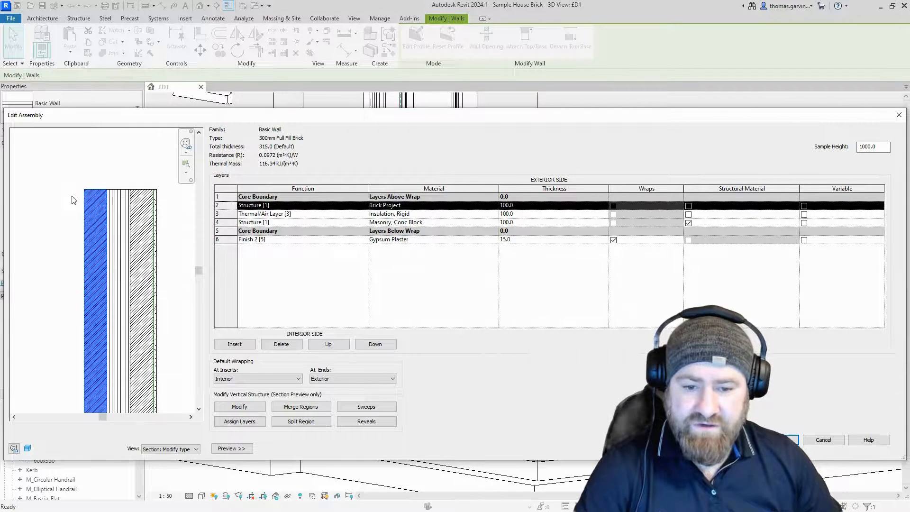
pyautogui.click(366, 407)
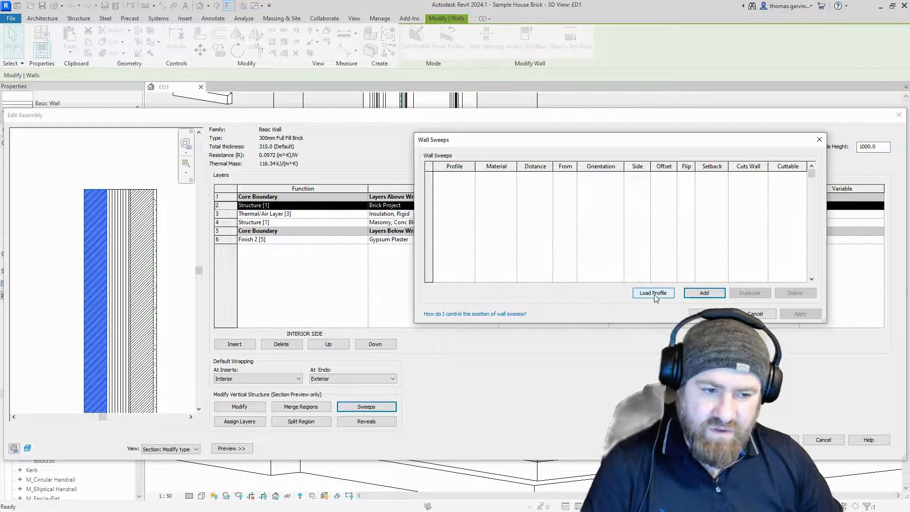
pyautogui.click(704, 293)
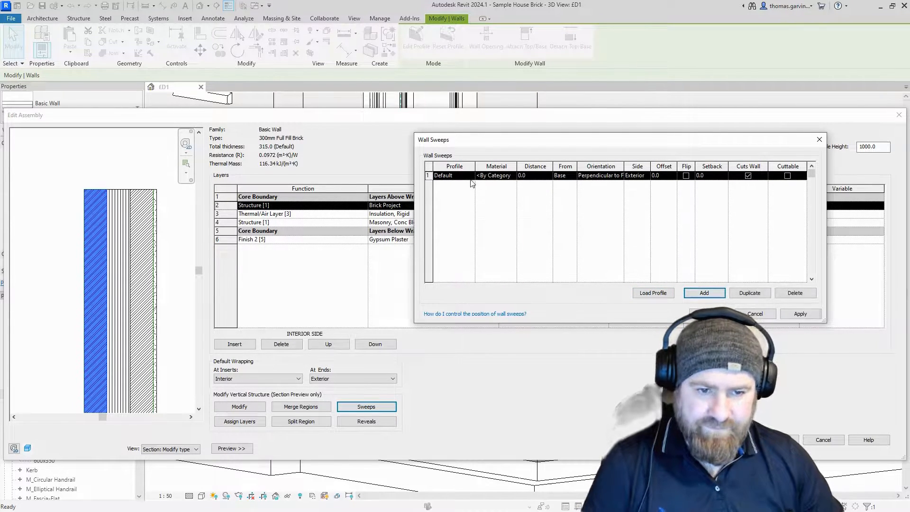
pyautogui.click(454, 176)
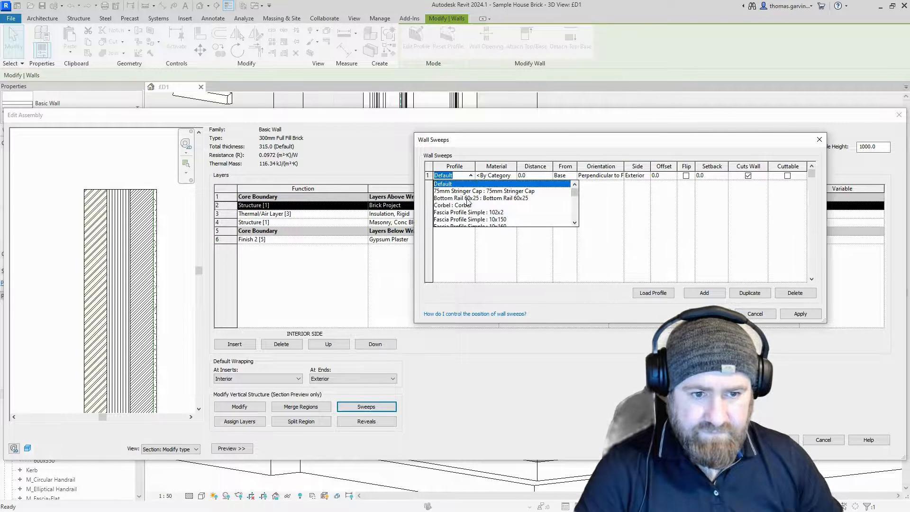
pyautogui.click(454, 204)
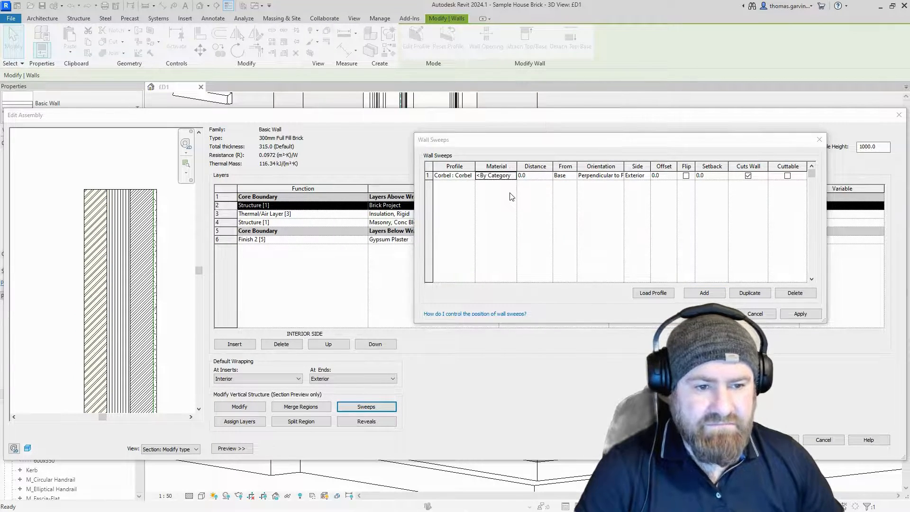
pyautogui.moveTo(671, 275)
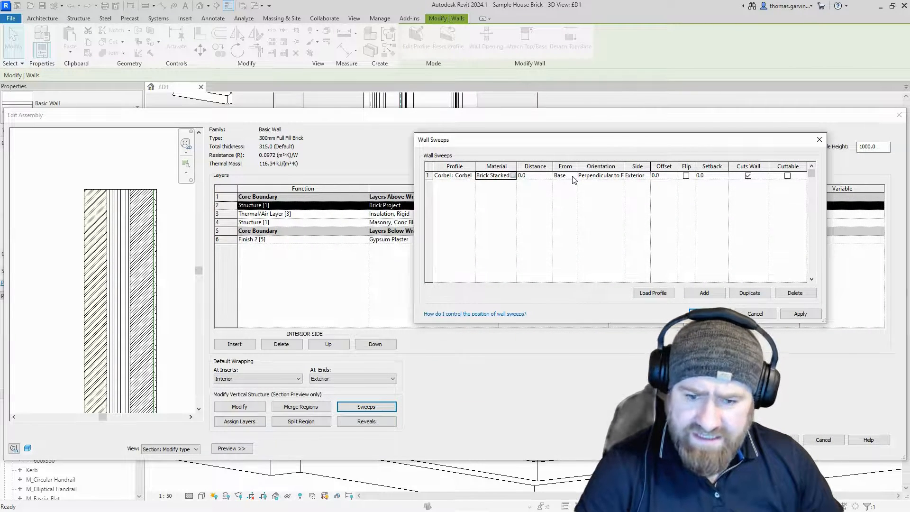
# Step: Measure the sweep From Top on the exterior side, apply it and confirm the wall sweep
pyautogui.click(564, 176)
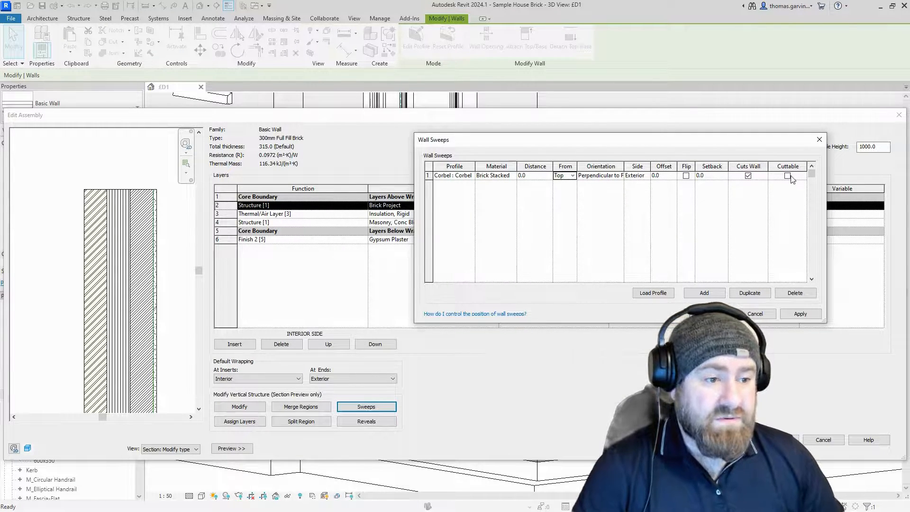
pyautogui.click(788, 175)
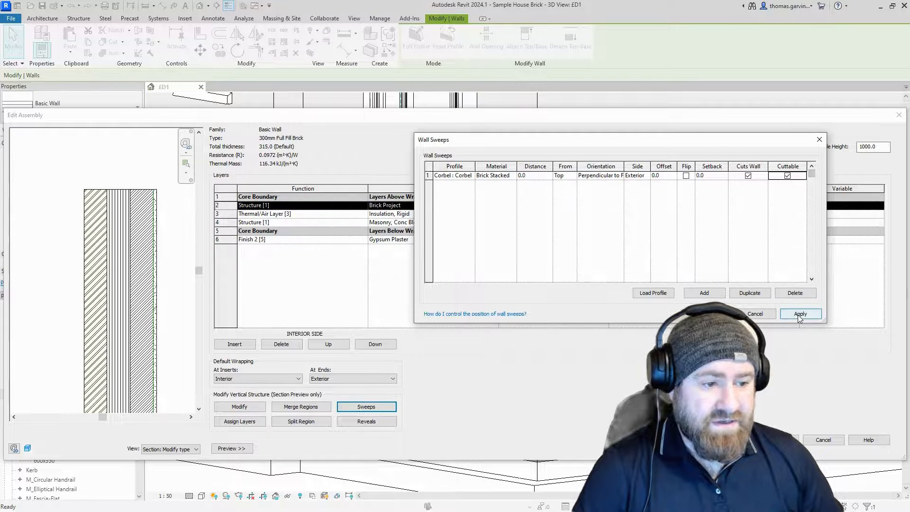
pyautogui.click(800, 313)
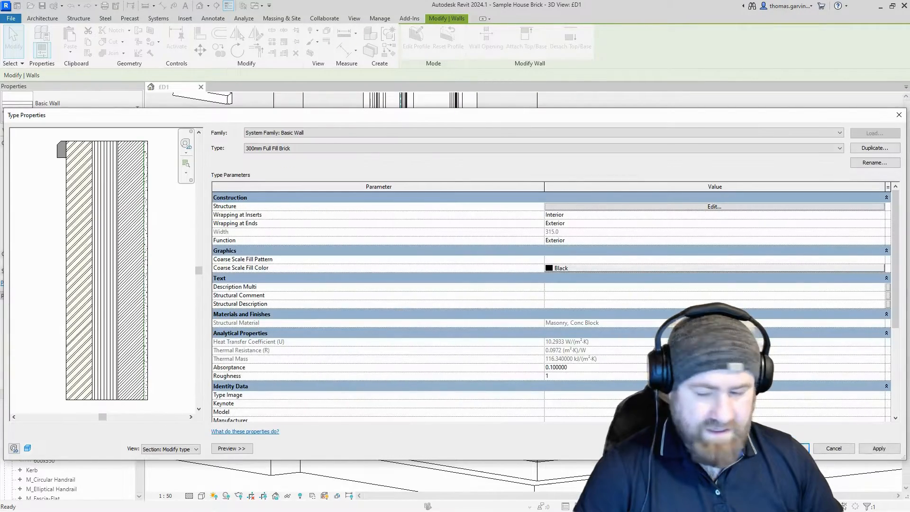
# Step: Confirm the Type Properties so the corbel runs along the brick wall top
pyautogui.click(833, 449)
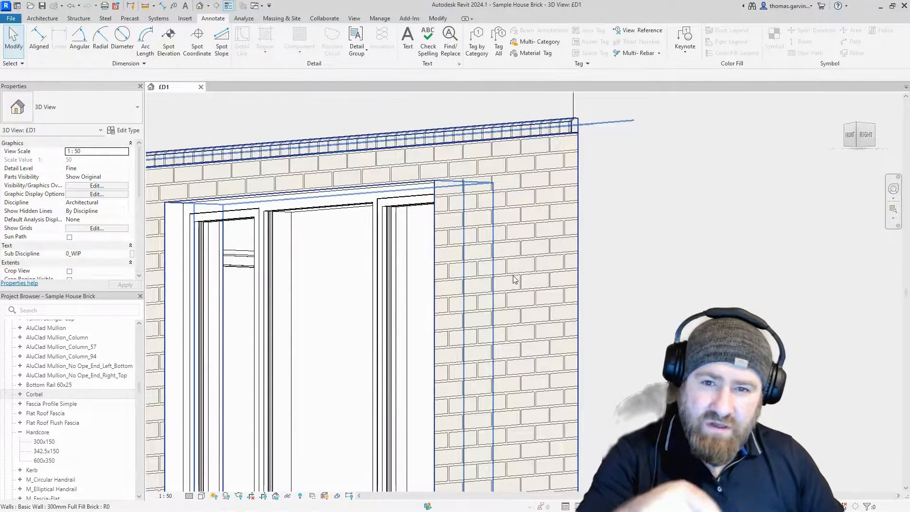
pyautogui.moveTo(464, 142)
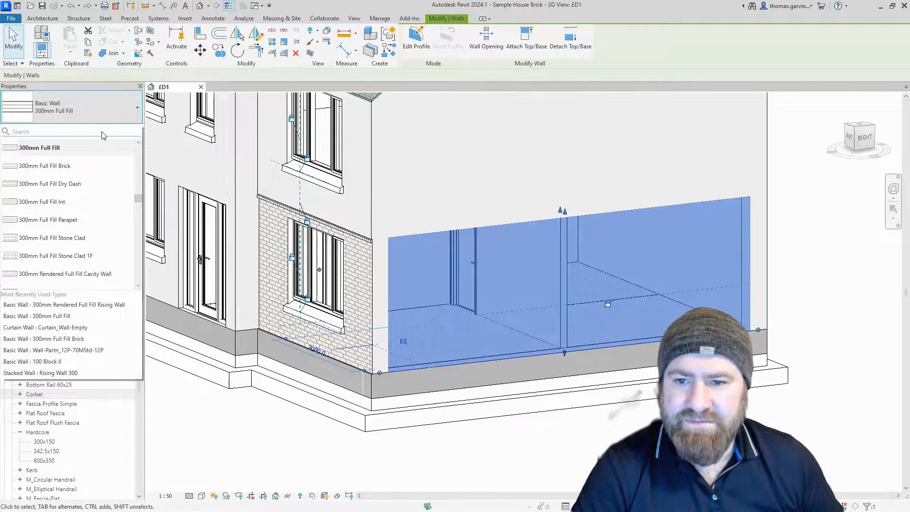
pyautogui.click(43, 165)
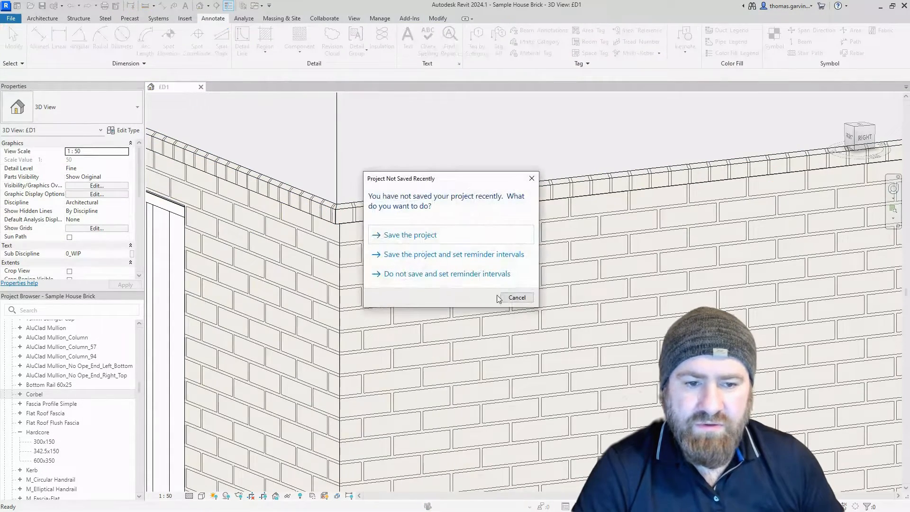
pyautogui.click(515, 296)
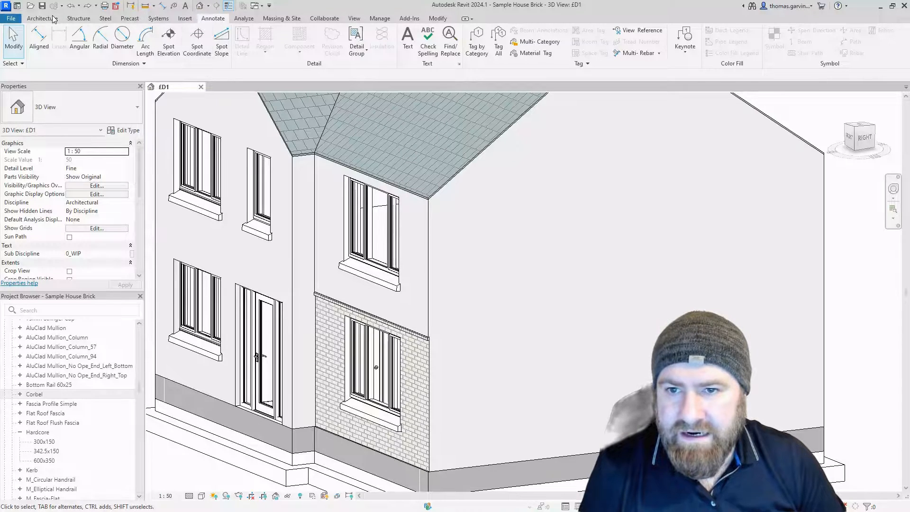
# Step: Start a Wall: Sweep and duplicate the Cornice type as 'Brick Corbel'
pyautogui.click(42, 18)
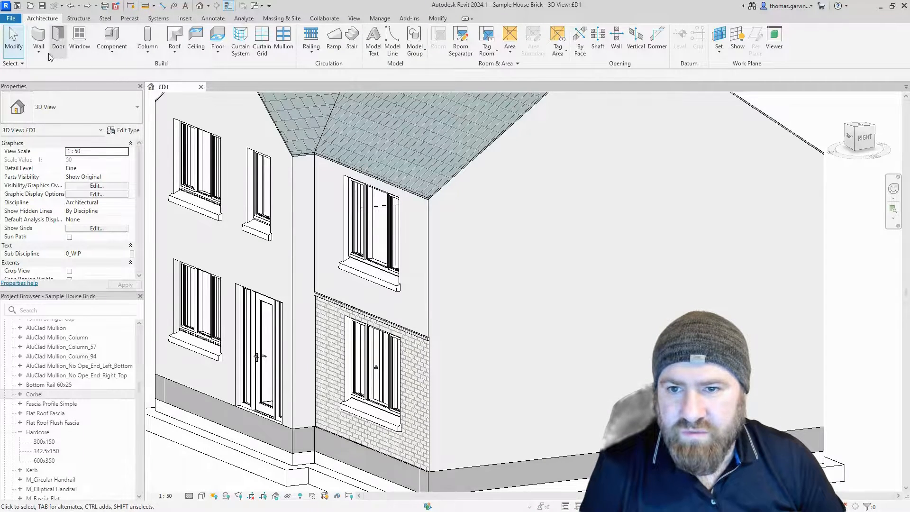
pyautogui.click(38, 43)
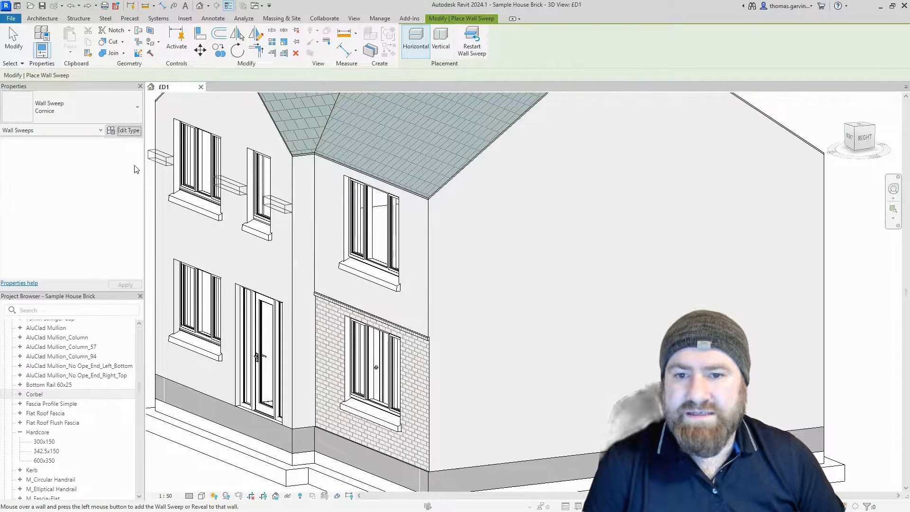
pyautogui.click(775, 148)
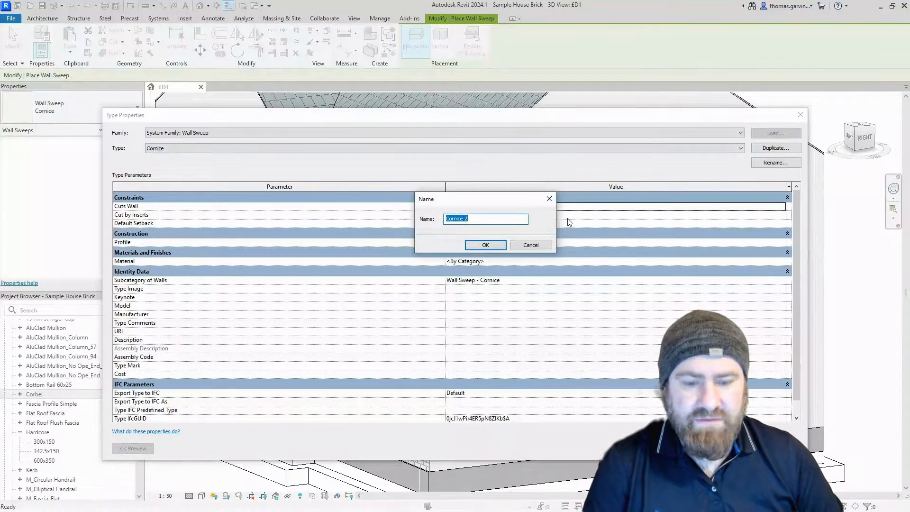
pyautogui.write('Brick Corbel')
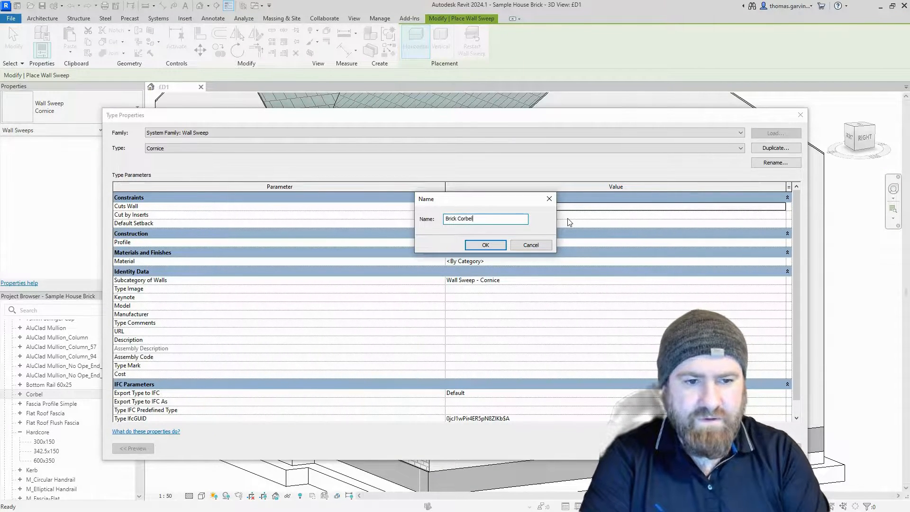
pyautogui.click(485, 245)
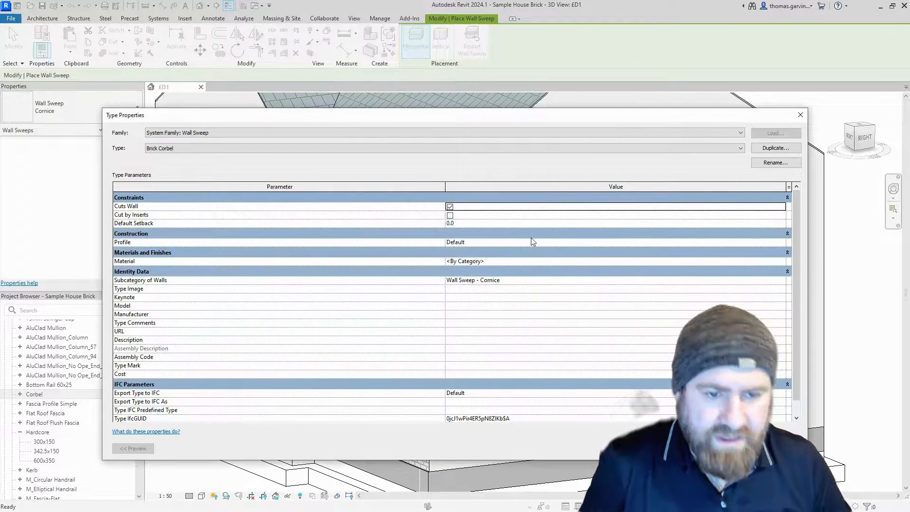
# Step: Give Brick Corbel the Brick Stacked Soldier material and Corbel : Corbel profile, and confirm
pyautogui.click(466, 261)
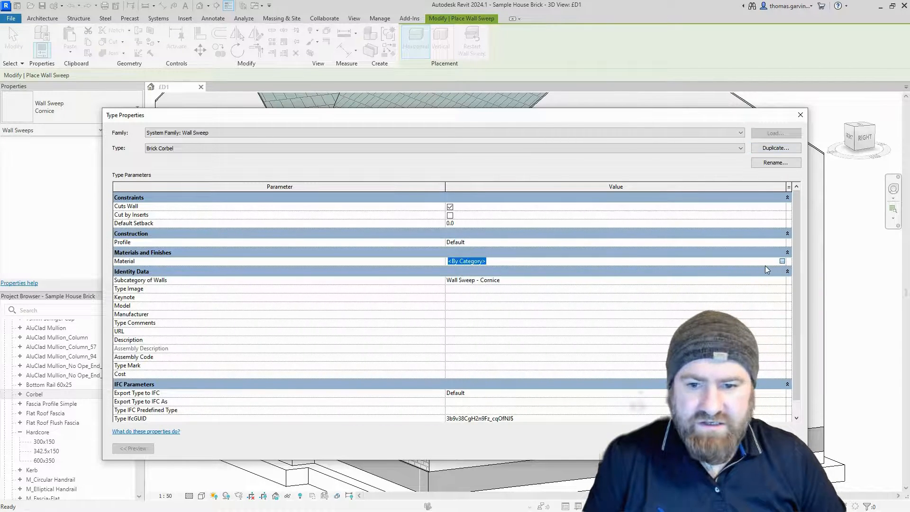
pyautogui.click(782, 261)
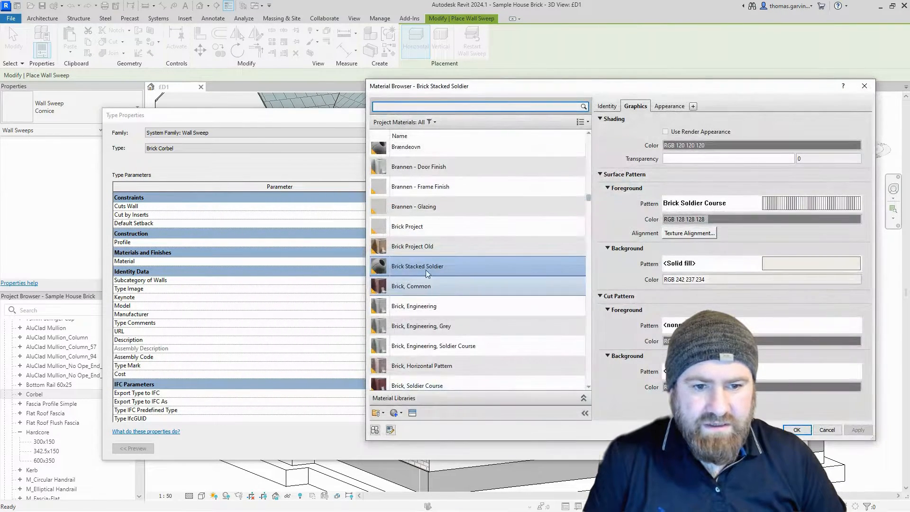
pyautogui.click(796, 431)
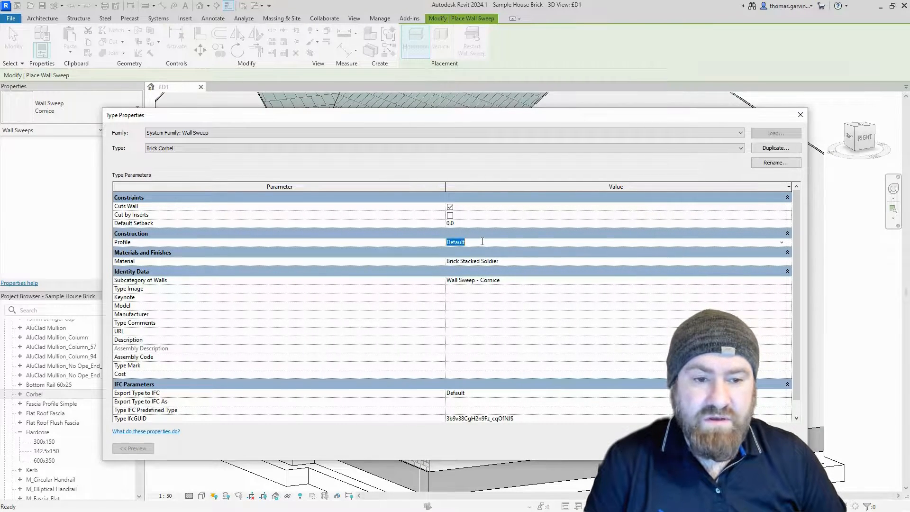
pyautogui.click(781, 242)
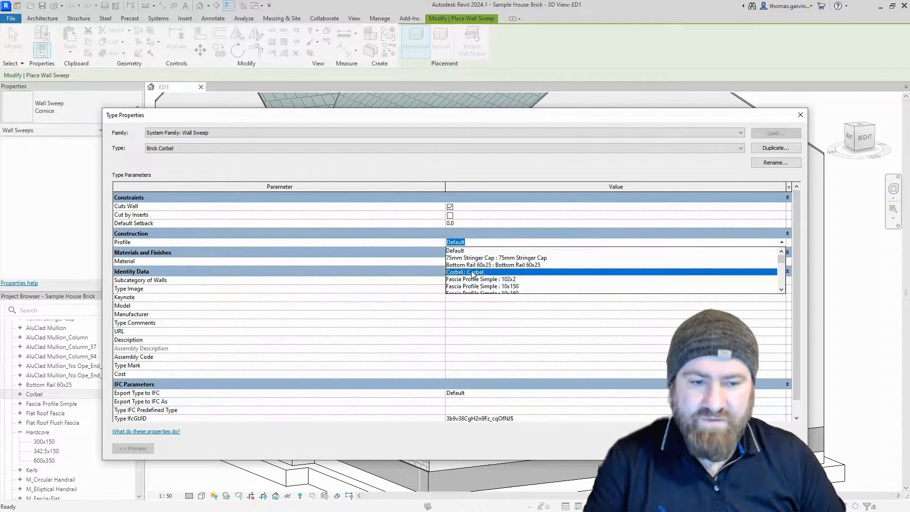
pyautogui.click(465, 272)
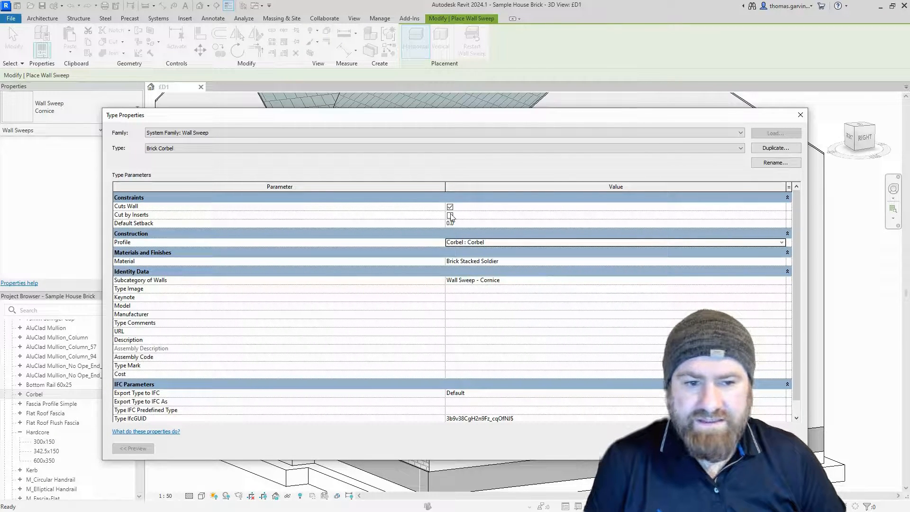
pyautogui.click(449, 215)
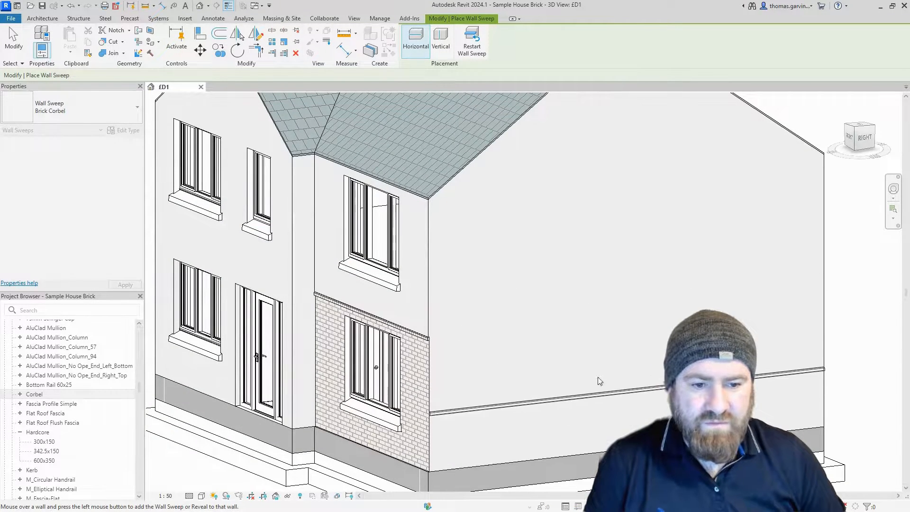
pyautogui.moveTo(441, 42)
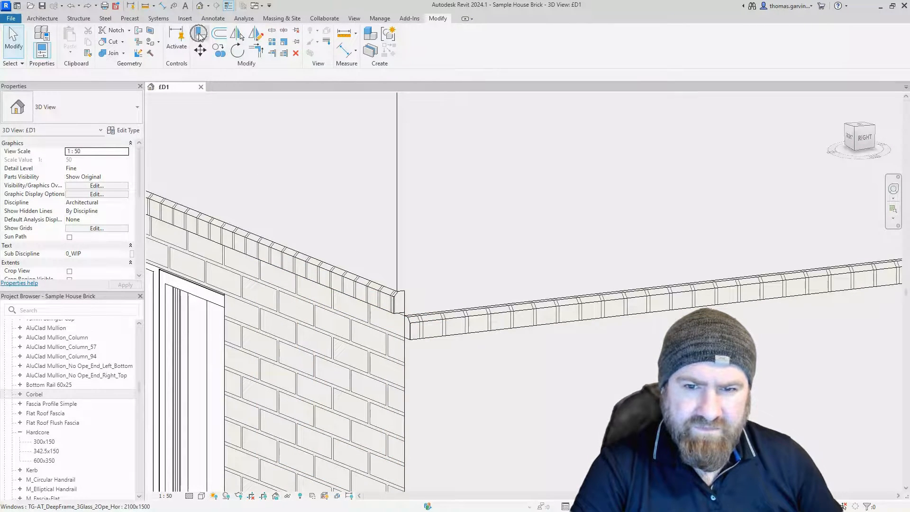
# Step: Align the new sweep to the existing corbel and select the brick wall around the window
pyautogui.click(200, 33)
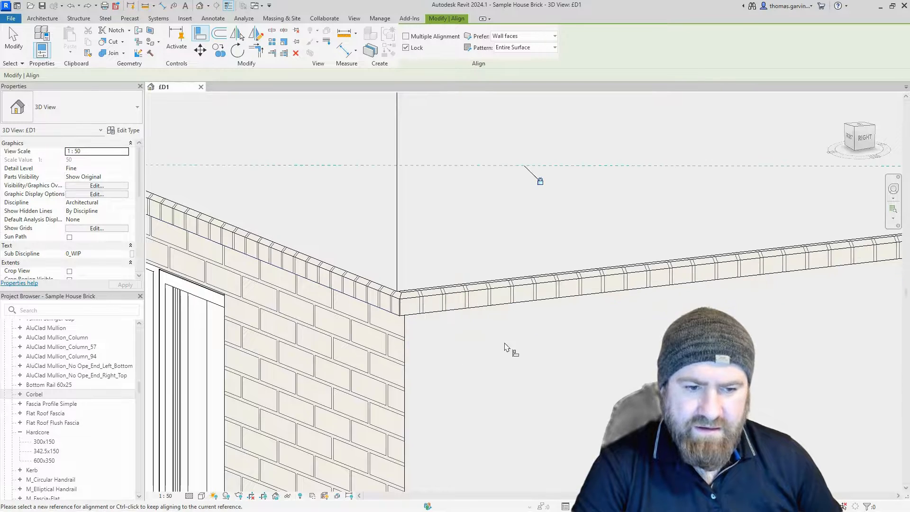
pyautogui.moveTo(454, 319)
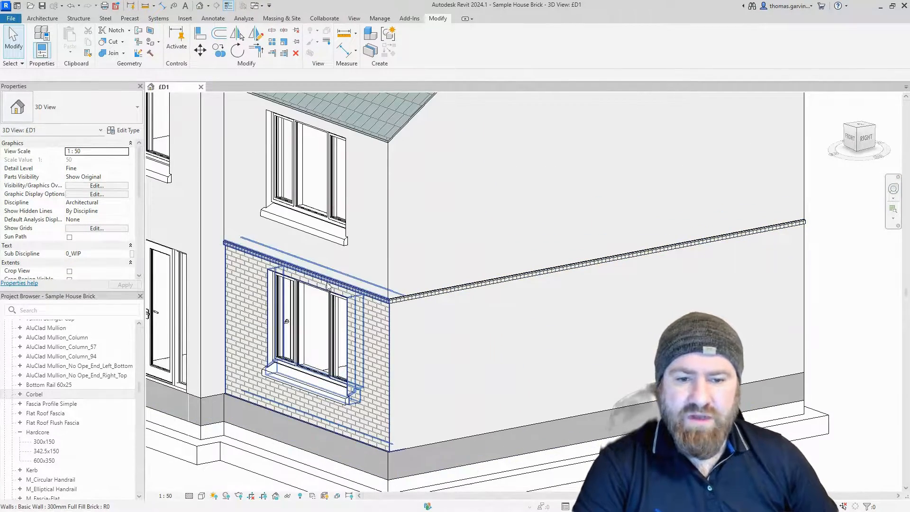
pyautogui.click(470, 290)
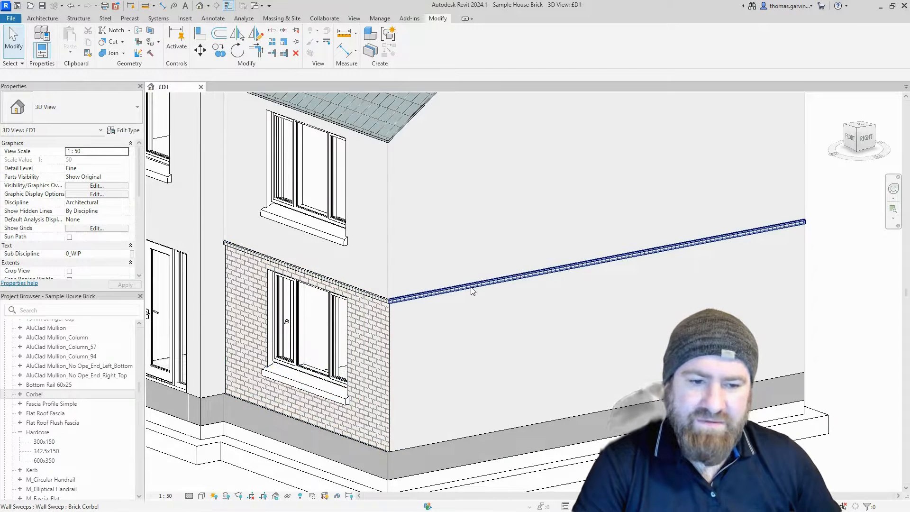
pyautogui.moveTo(472, 292)
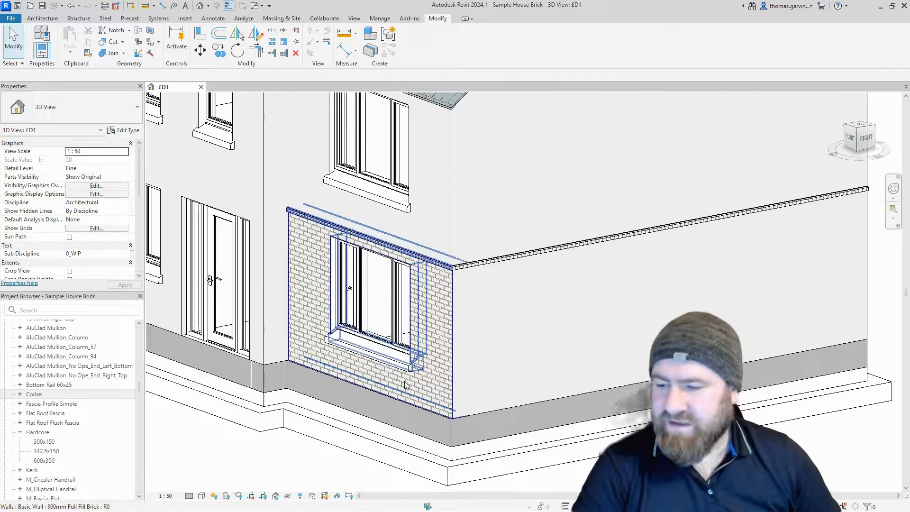
pyautogui.click(538, 343)
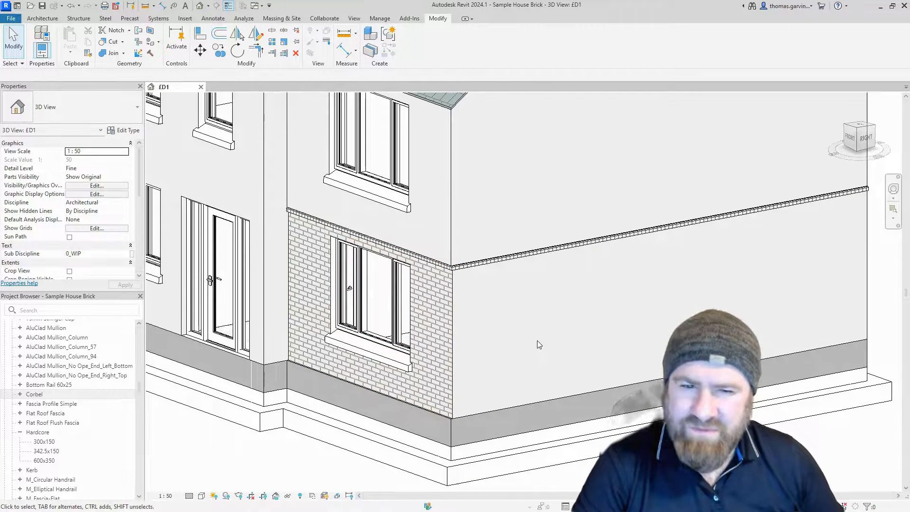
pyautogui.click(372, 244)
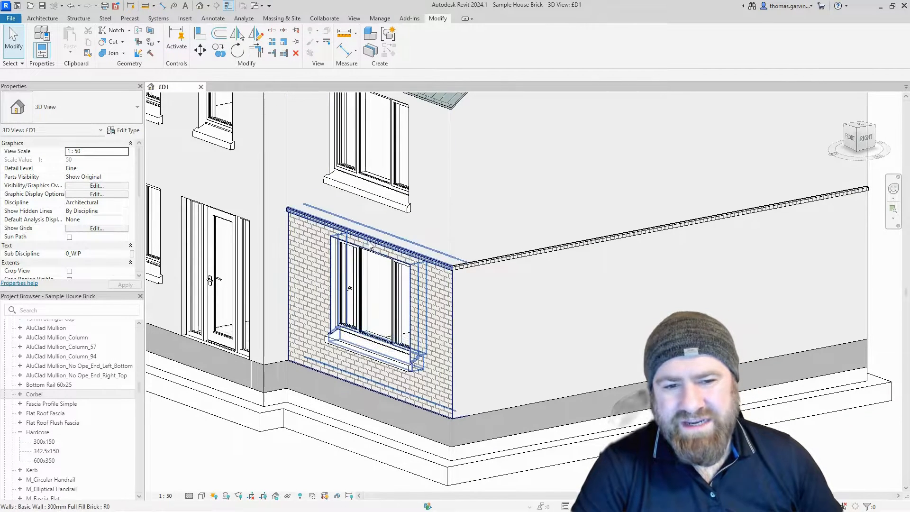
pyautogui.moveTo(368, 246)
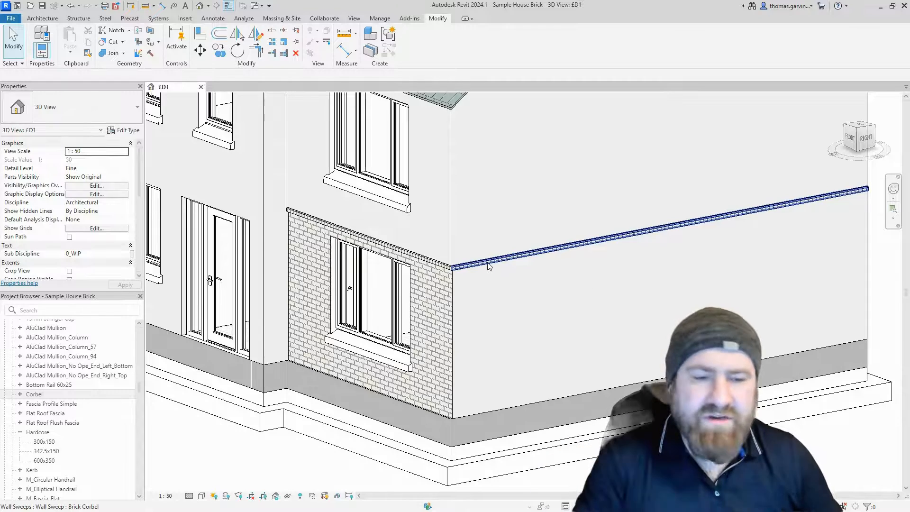
pyautogui.moveTo(487, 266)
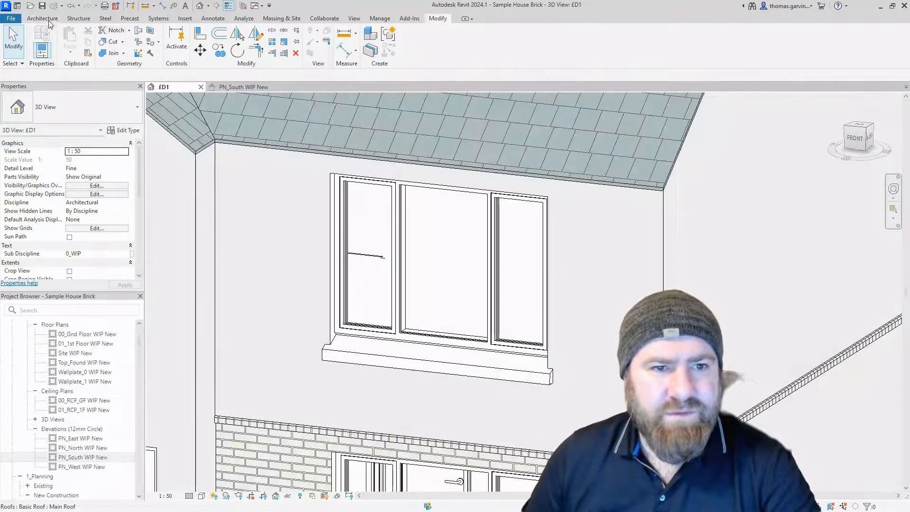
# Step: Place a vertical Brick Corbel sweep beside the window and switch to PN_South WIP New
pyautogui.click(42, 18)
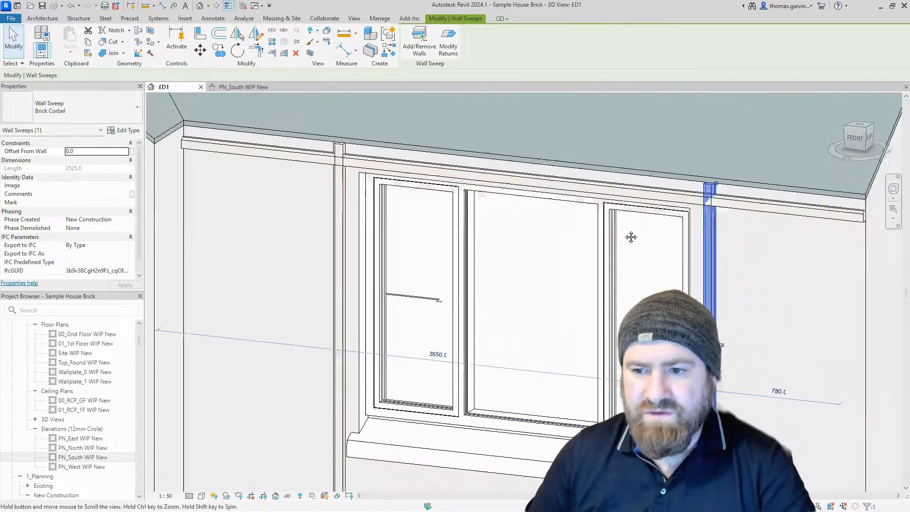
pyautogui.click(242, 86)
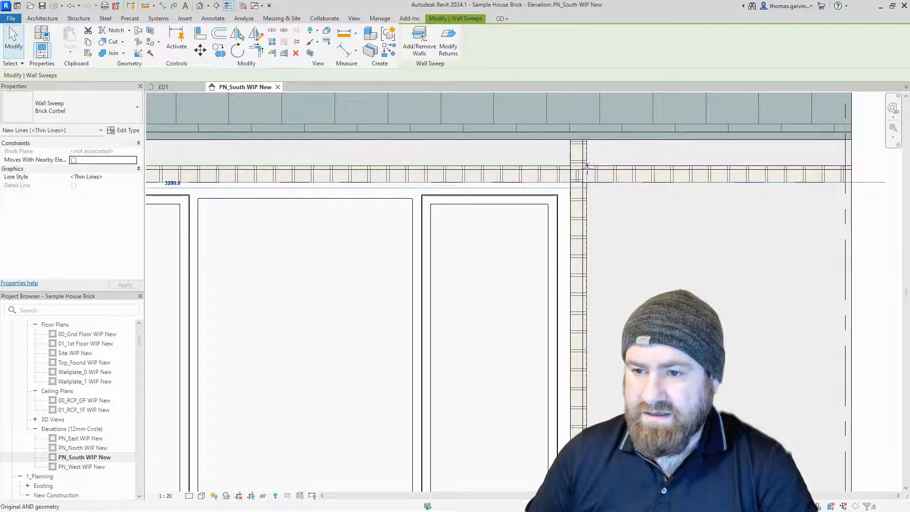
# Step: Inspect the corbel in the elevation, then return to the ED1 3D view
pyautogui.click(578, 169)
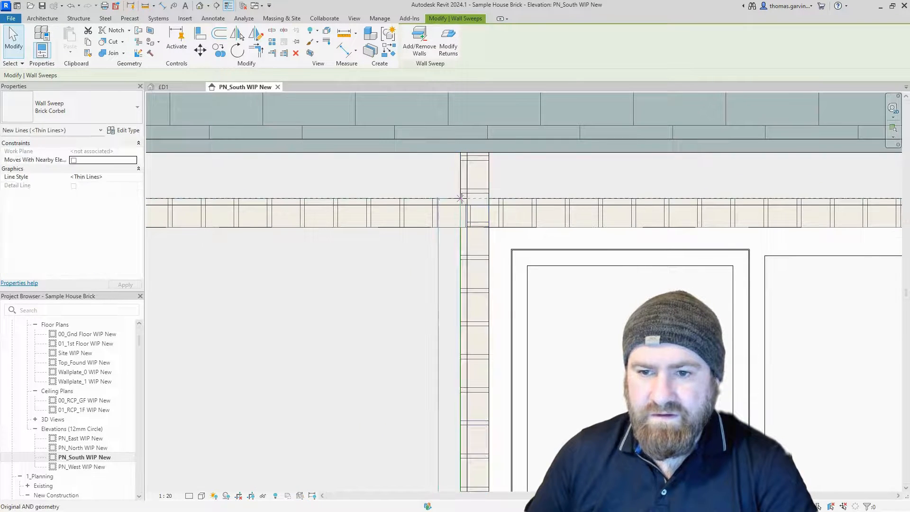
pyautogui.click(390, 207)
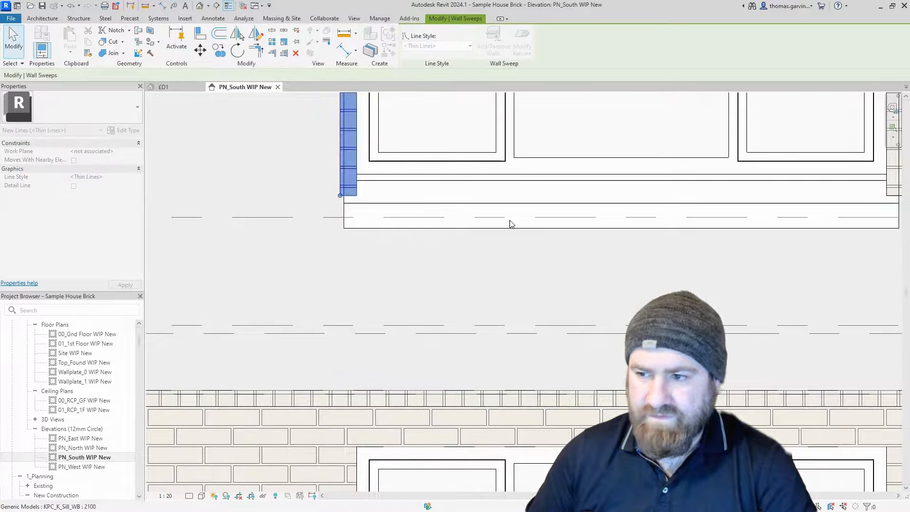
pyautogui.click(164, 86)
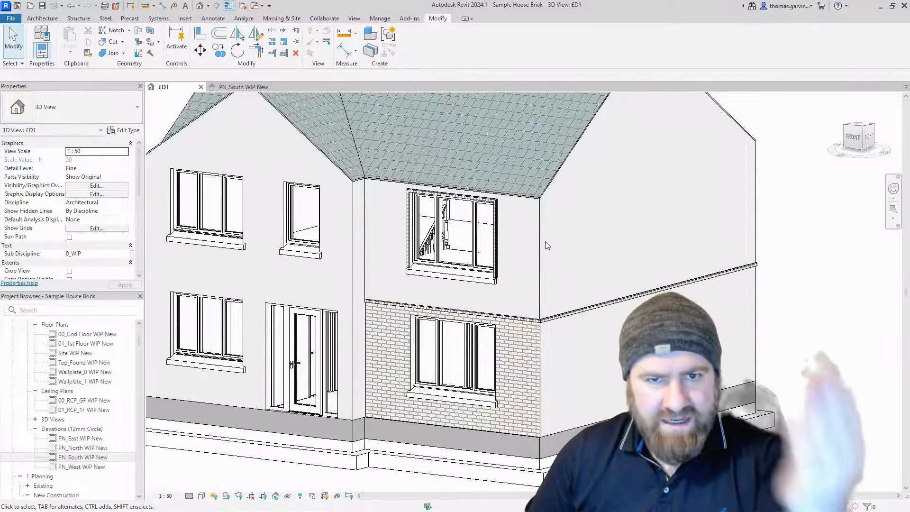
# Step: Zoom onto the corbel sweep and bring up the Annotate tools
pyautogui.click(449, 233)
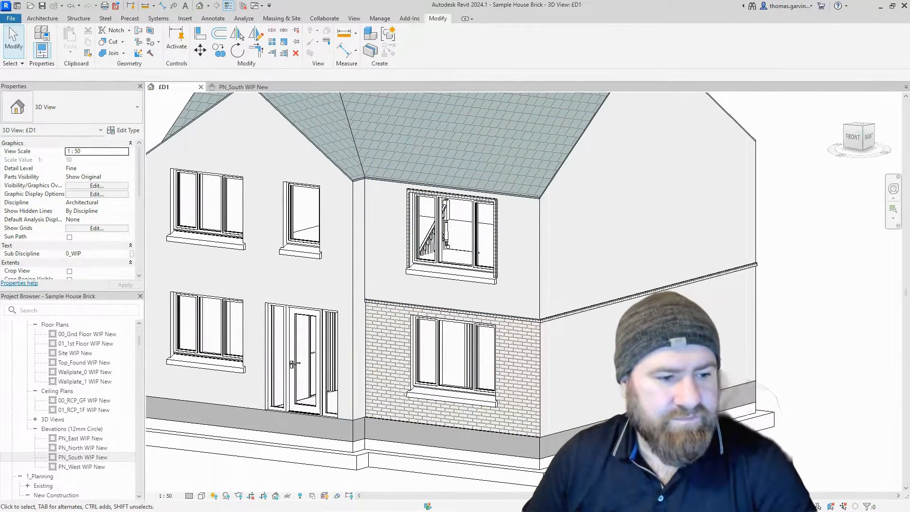
pyautogui.click(212, 18)
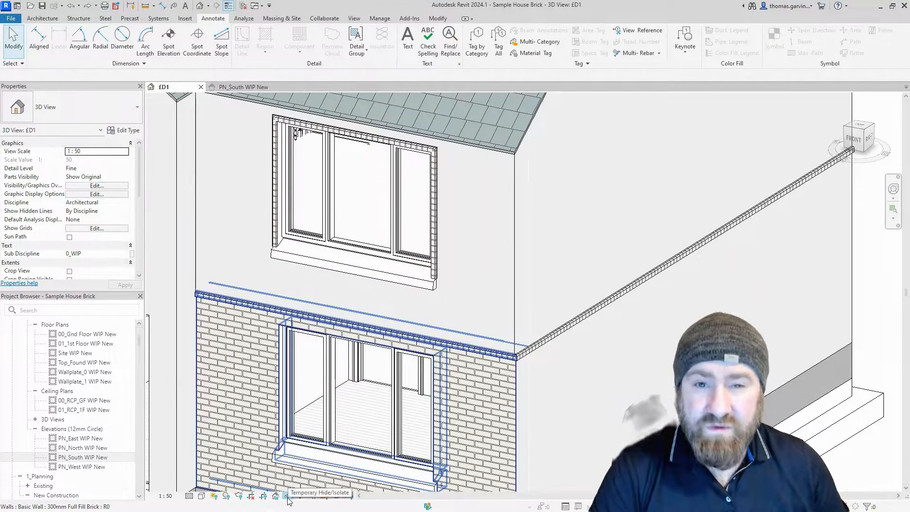
pyautogui.moveTo(276, 495)
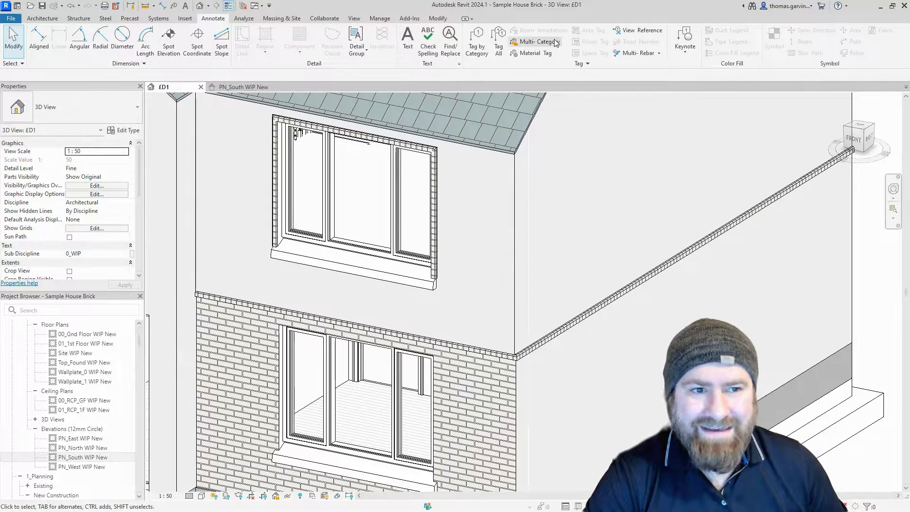
# Step: Place a multi-category tag on the wall sweep and name it 'Brick Corbel'
pyautogui.click(536, 41)
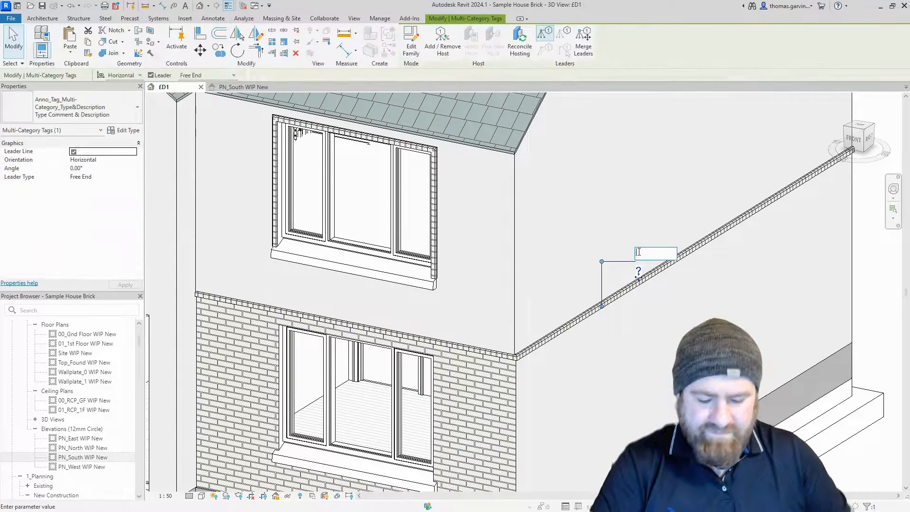
pyautogui.write('Bri')
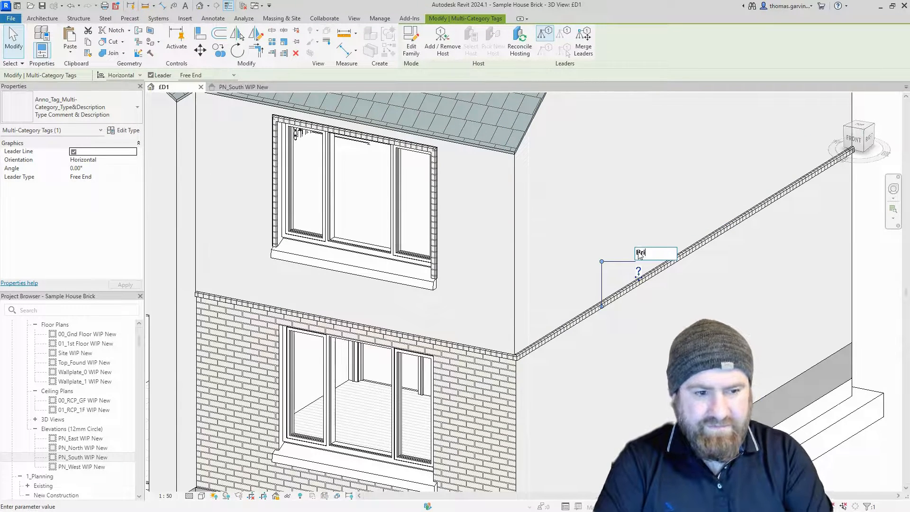
pyautogui.write('ck Corbel')
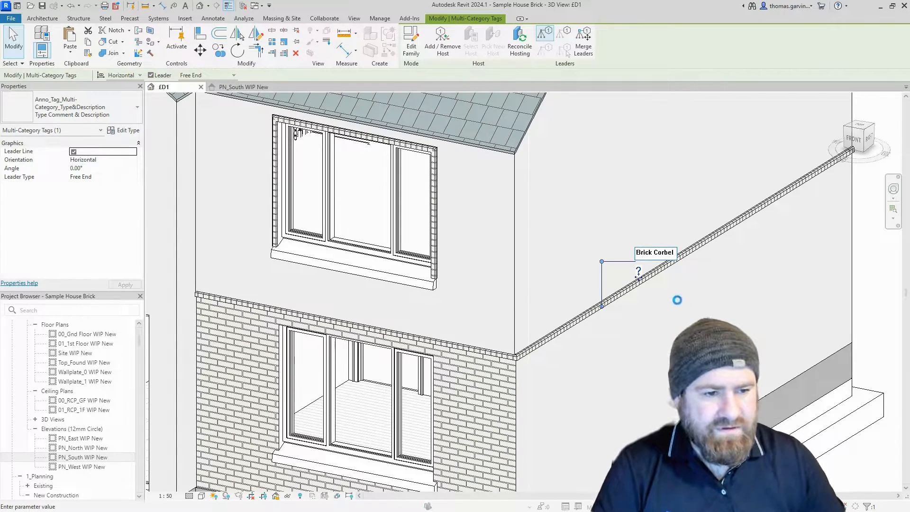
# Step: Fill the tag's description line with 'Loads of stuff about it' and finish the tag
pyautogui.click(637, 271)
pyautogui.write('L')
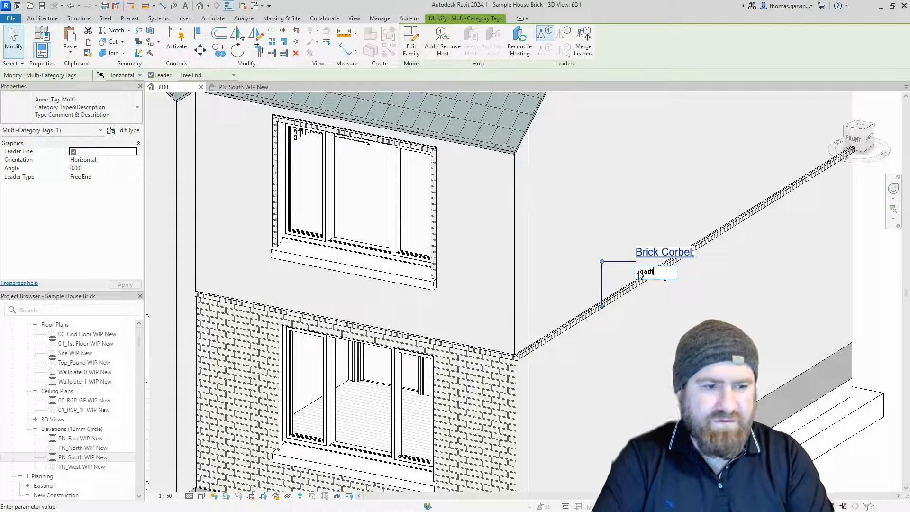
pyautogui.write('oads of st')
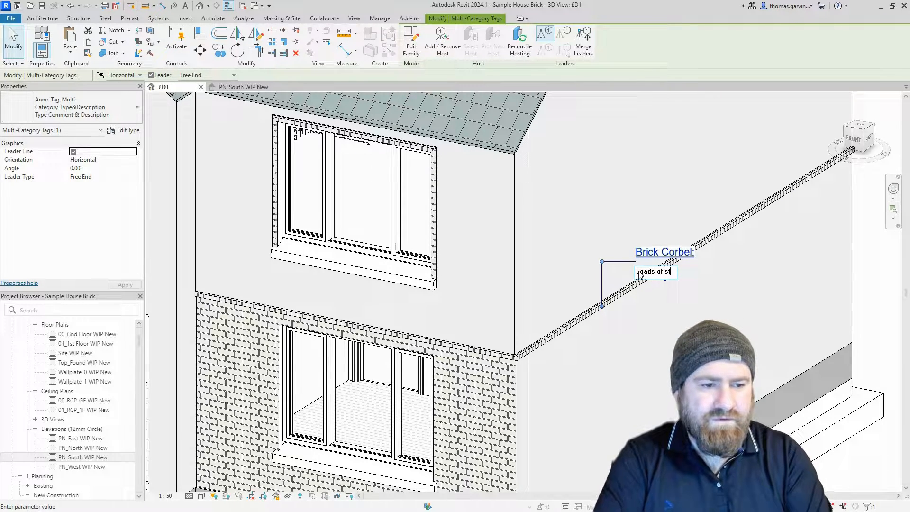
pyautogui.write('stuff about it')
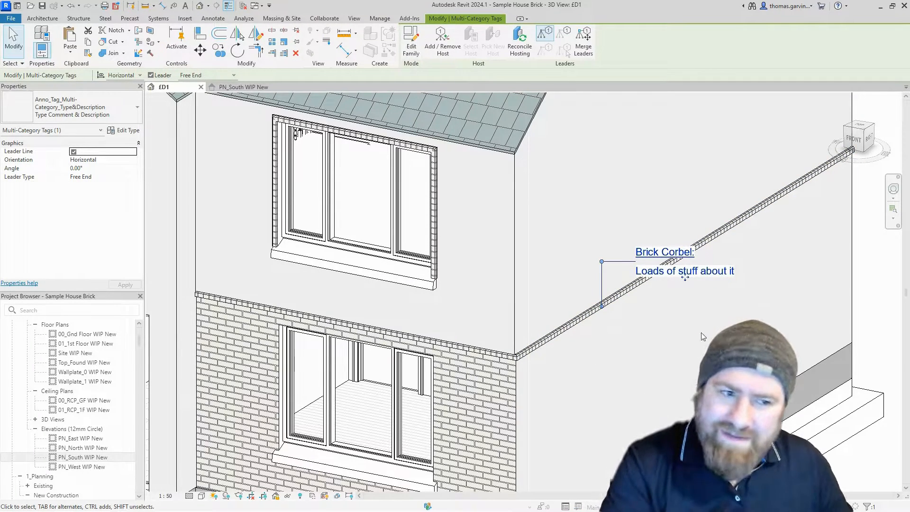
pyautogui.click(348, 197)
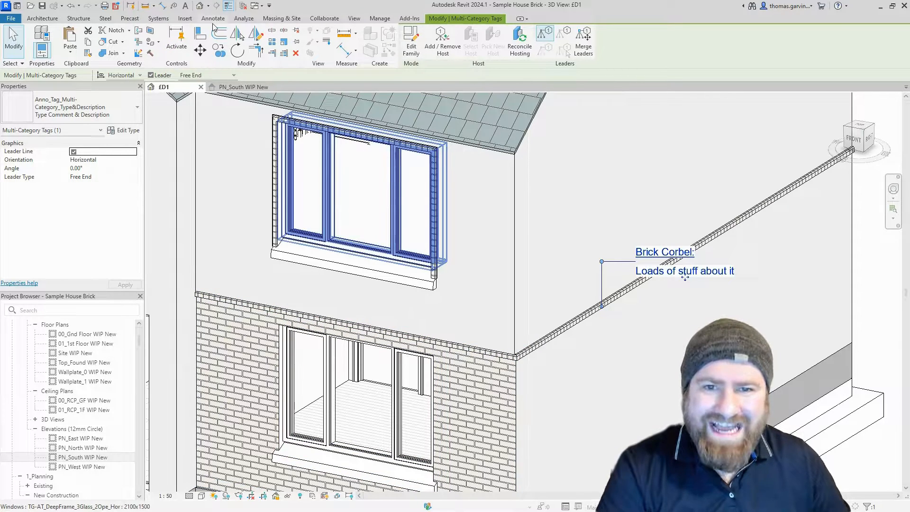
pyautogui.click(212, 18)
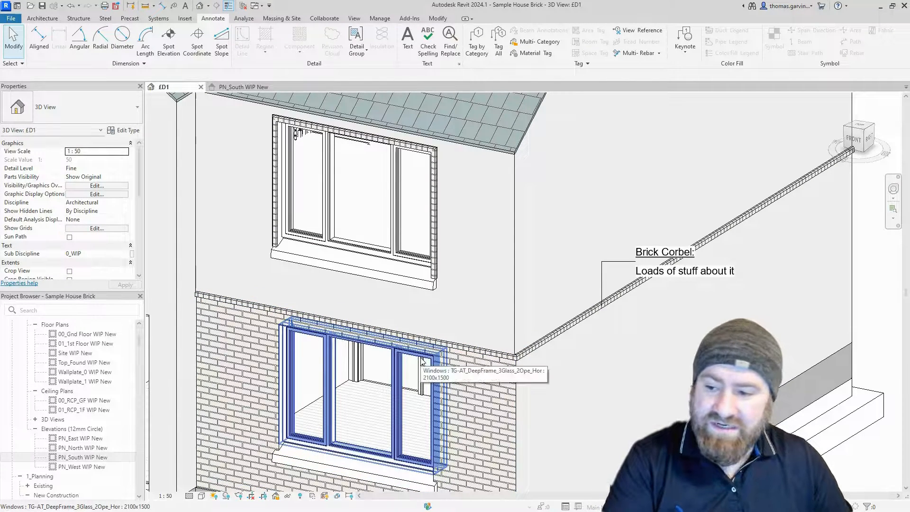
# Step: Bring up Visibility/Graphic Overrides for the ED1 3D view from Properties
pyautogui.click(552, 391)
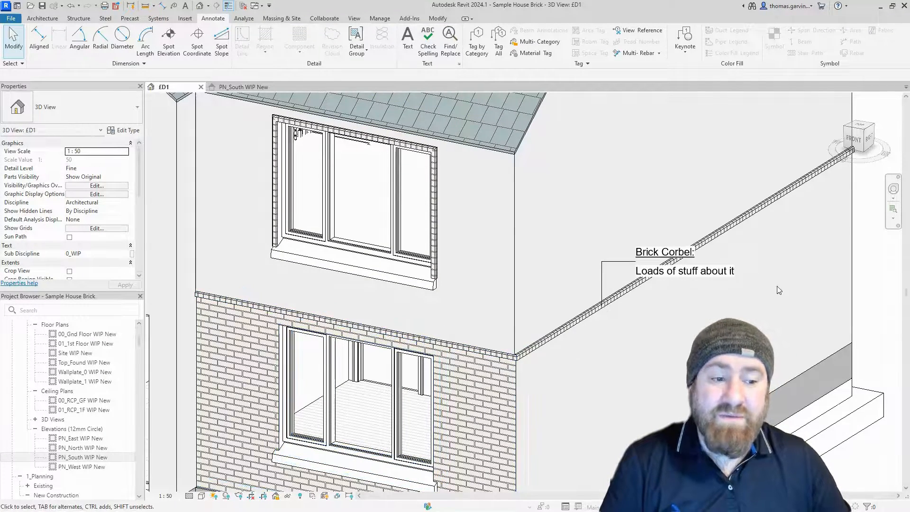
pyautogui.click(720, 238)
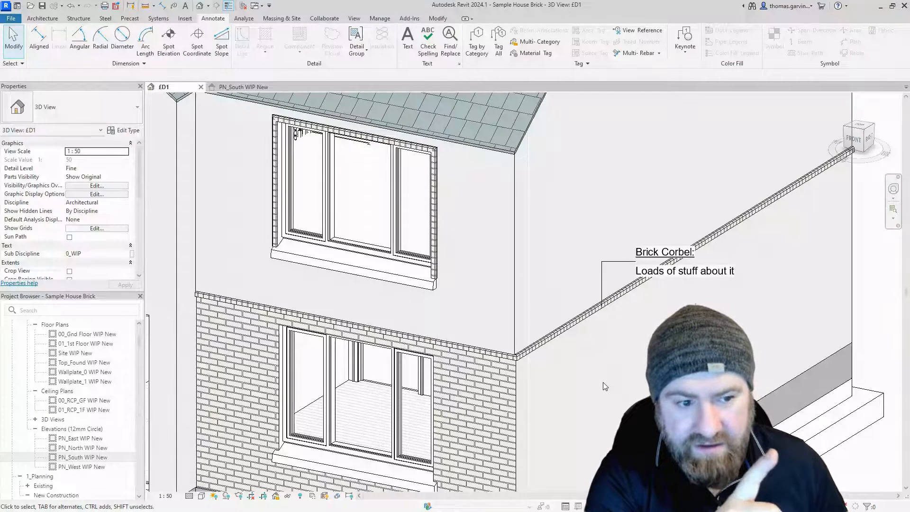
pyautogui.click(568, 331)
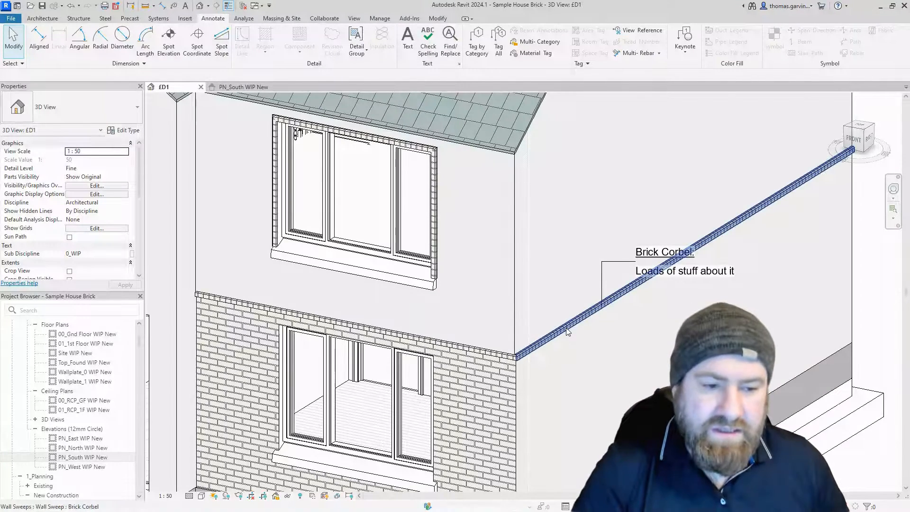
pyautogui.moveTo(562, 342)
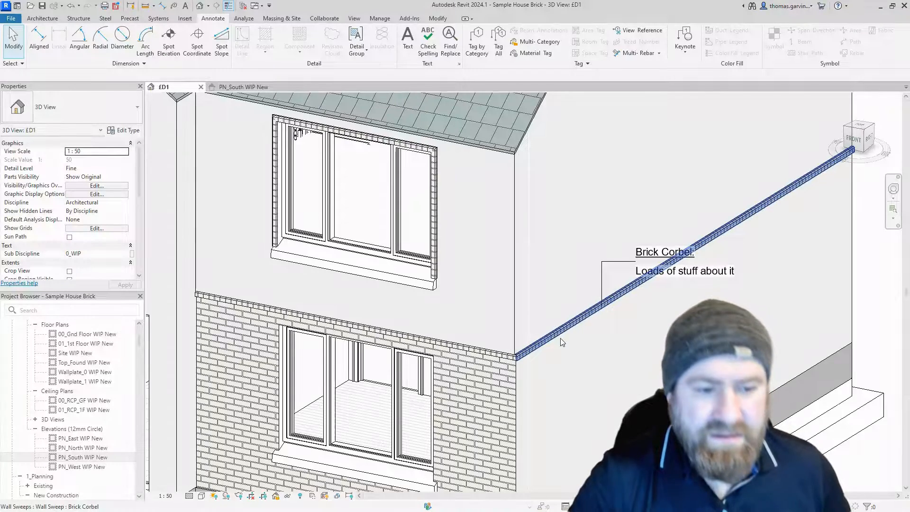
pyautogui.click(577, 356)
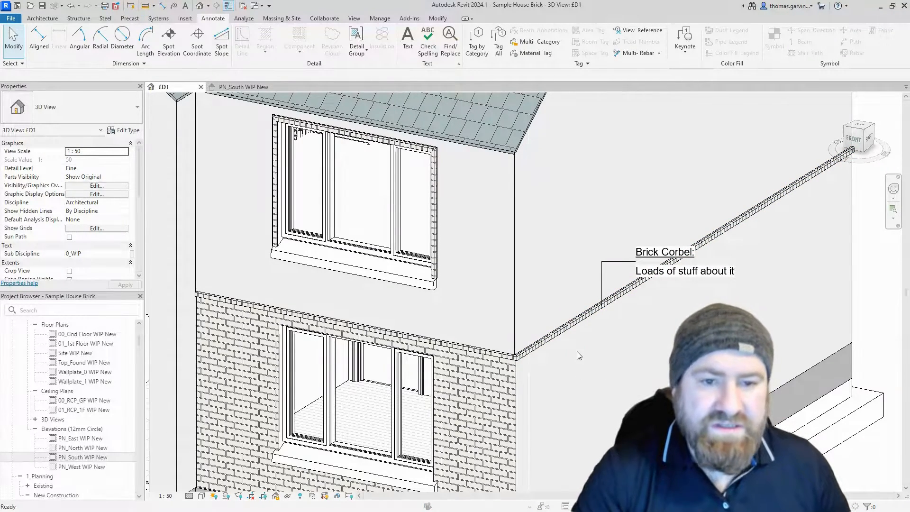
pyautogui.click(97, 185)
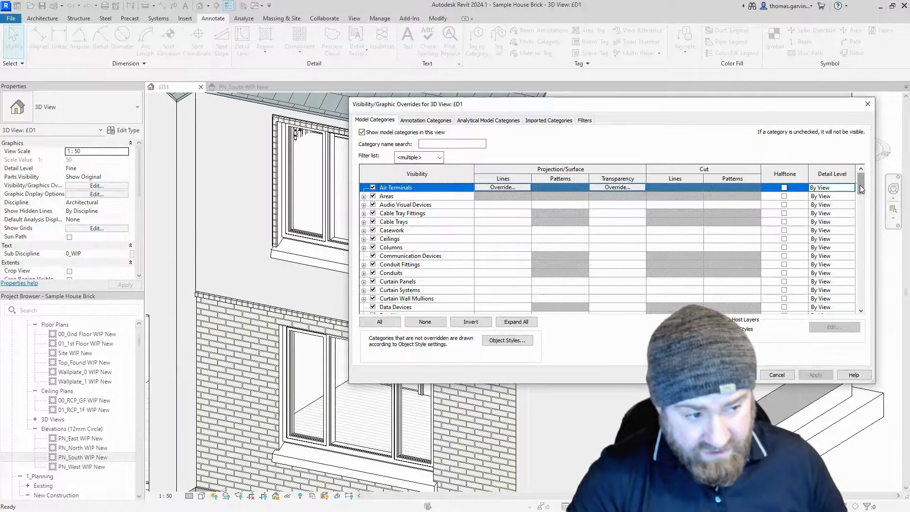
# Step: Expand all categories, untick the Walls wall sweep subcategory, apply, and cancel the save reminder
pyautogui.scroll(-3)
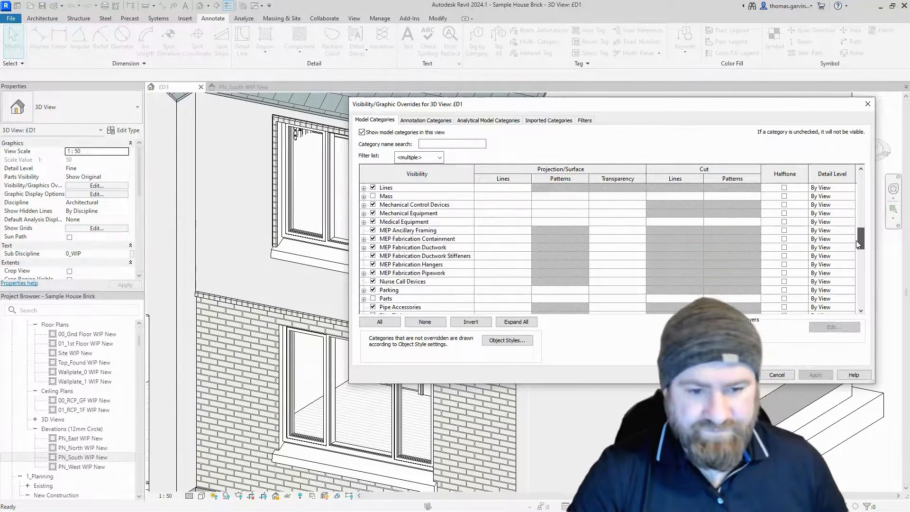
pyautogui.scroll(-3)
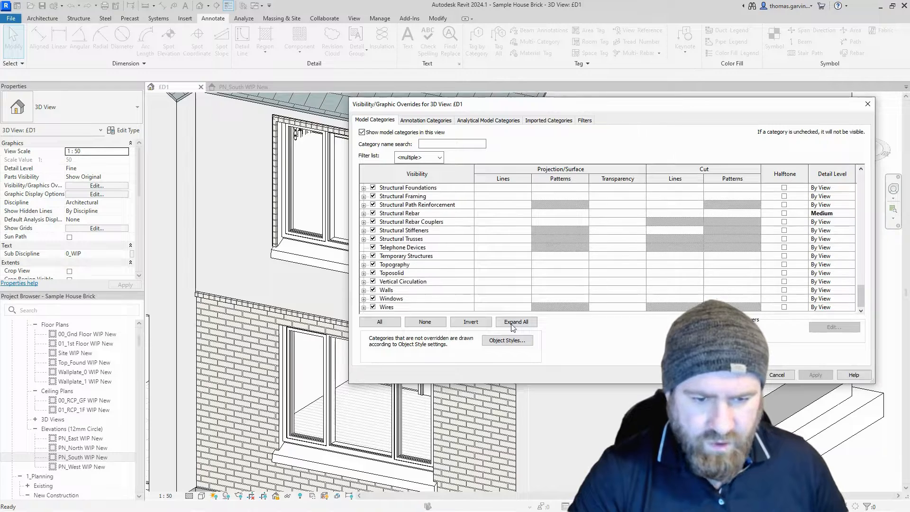
pyautogui.click(363, 282)
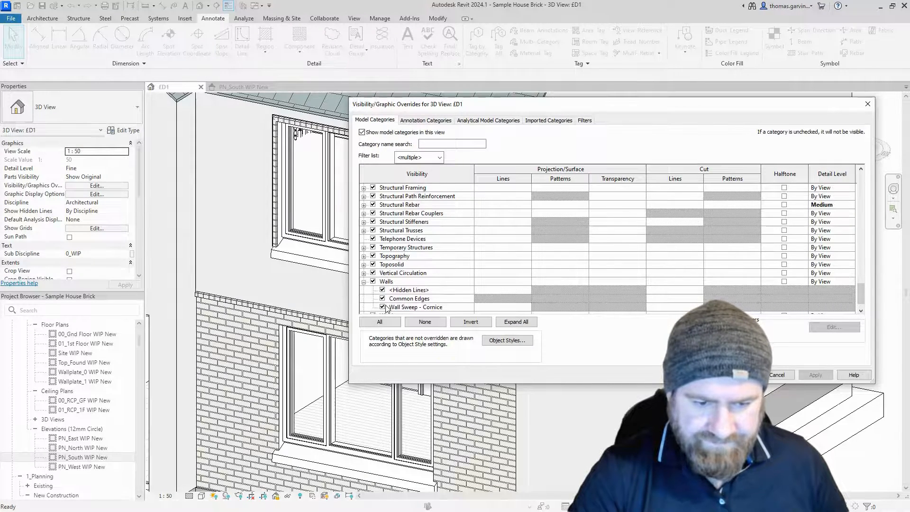
pyautogui.click(415, 298)
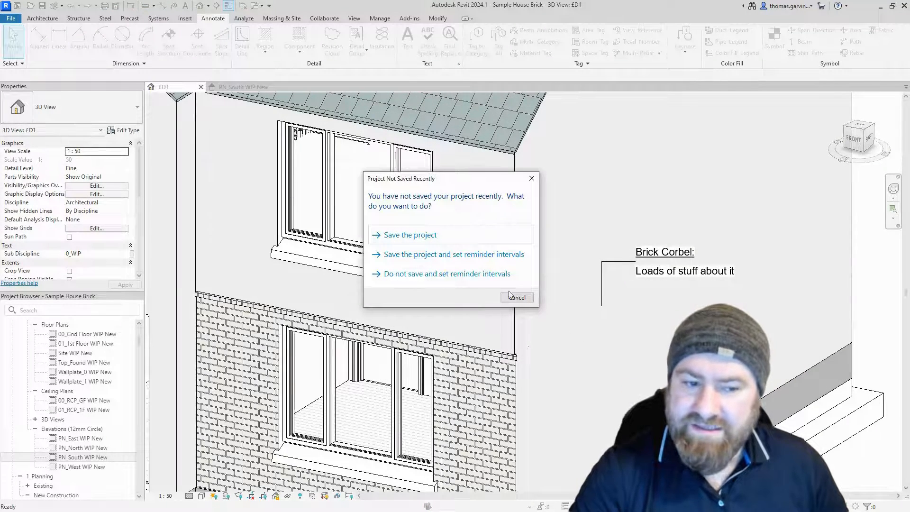
pyautogui.click(516, 296)
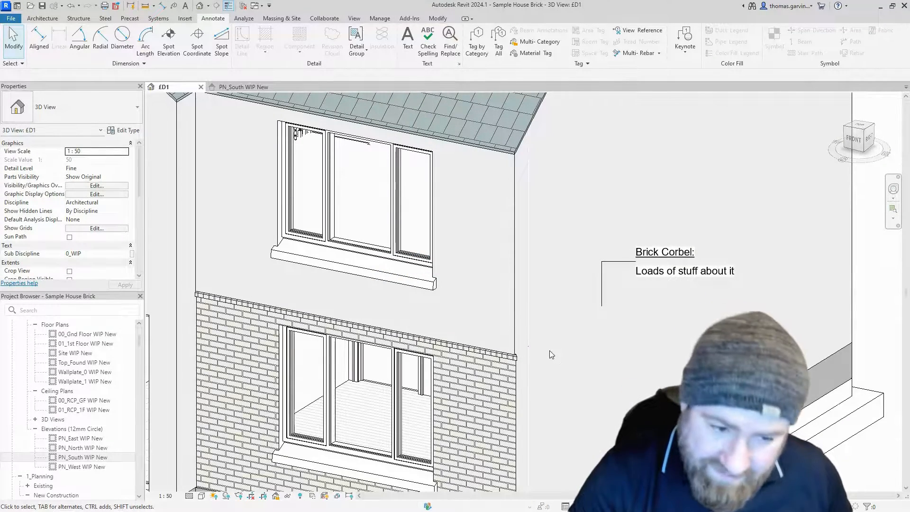
pyautogui.click(473, 354)
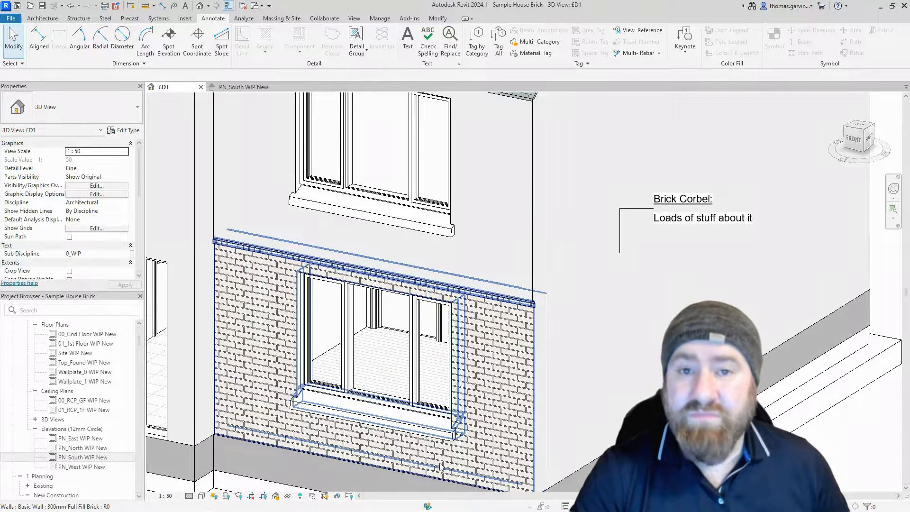
pyautogui.moveTo(410, 472)
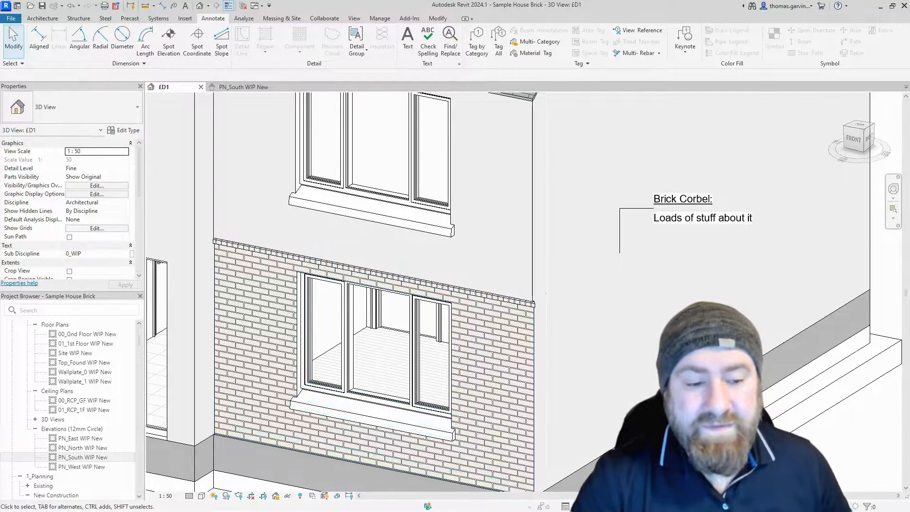
pyautogui.moveTo(555, 300)
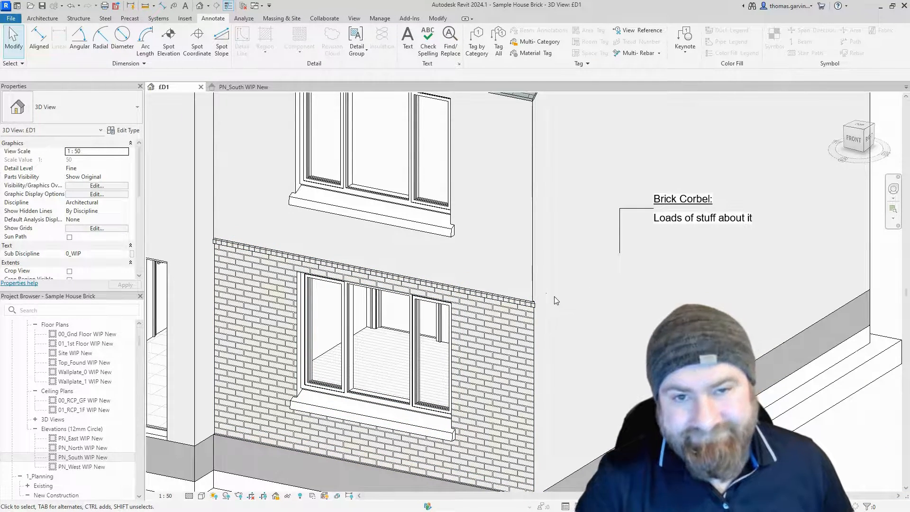